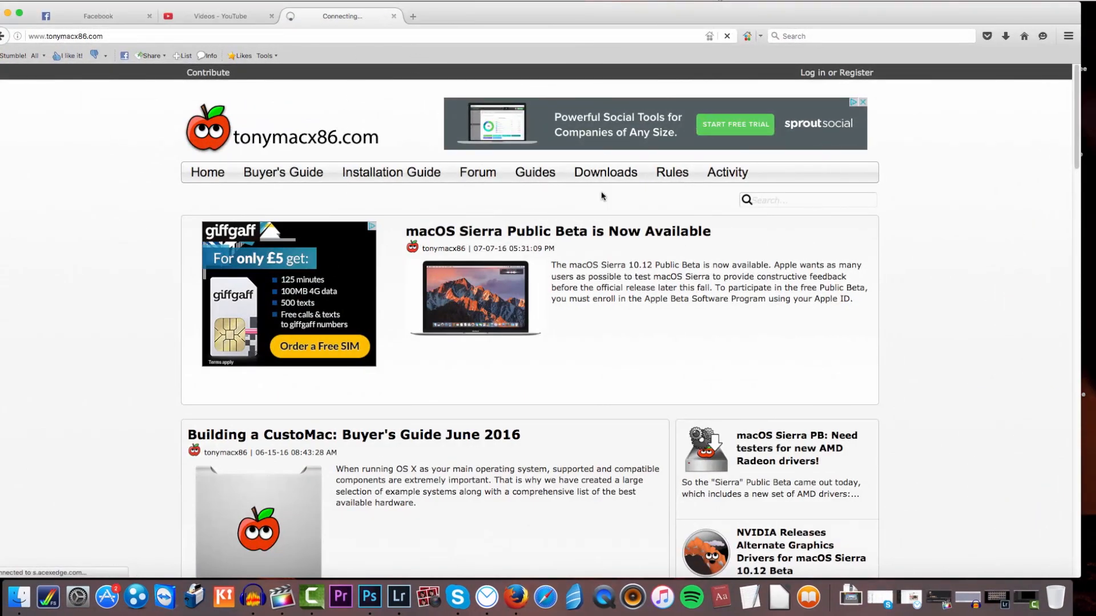
Show the tonymacx86 Downloads list with MultiBeast El Capitan 8.2.3 and UniBeast 6.2.0
left_click(605, 172)
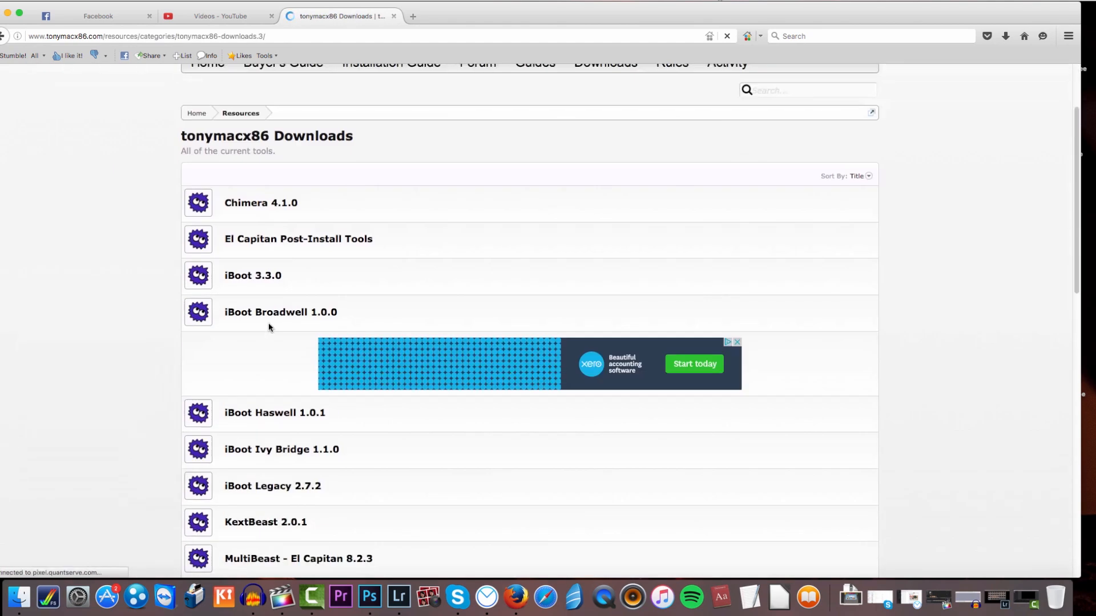
scroll("down", 3)
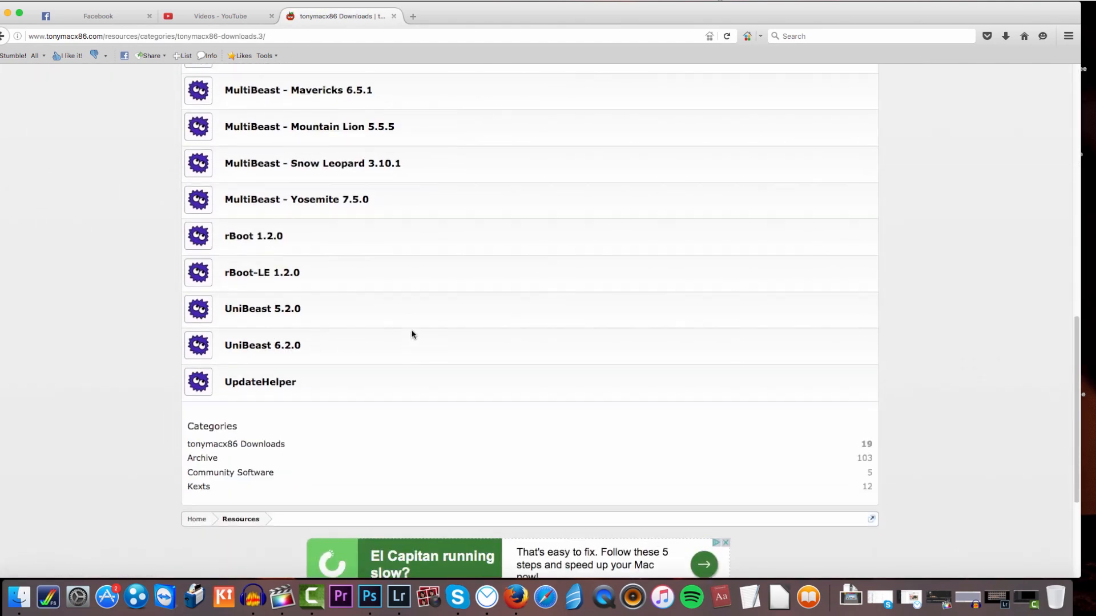
scroll("up", 3)
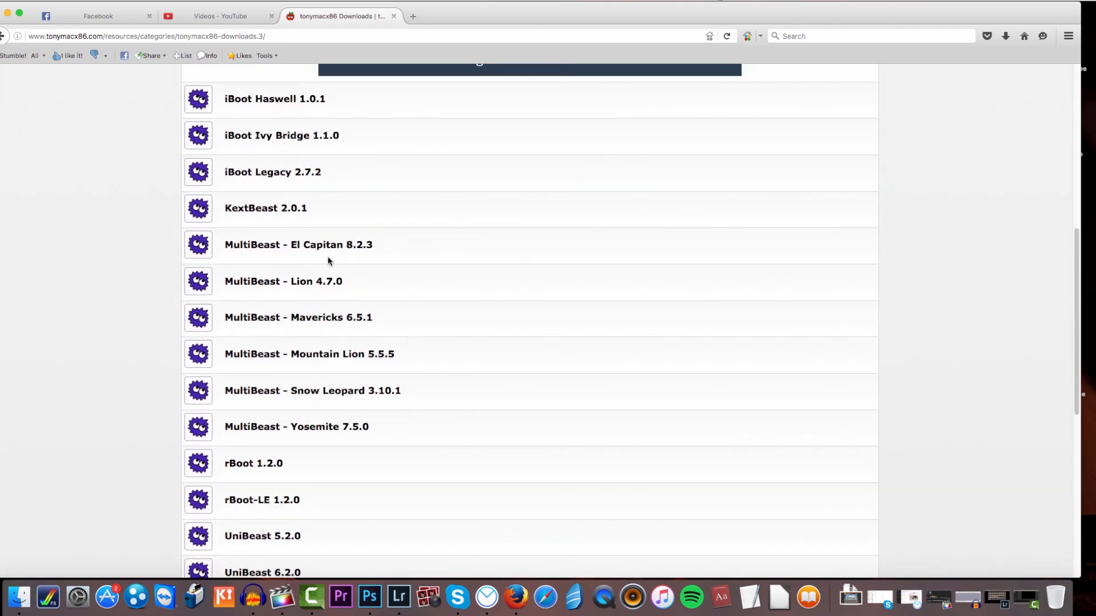
mouse_move(352, 233)
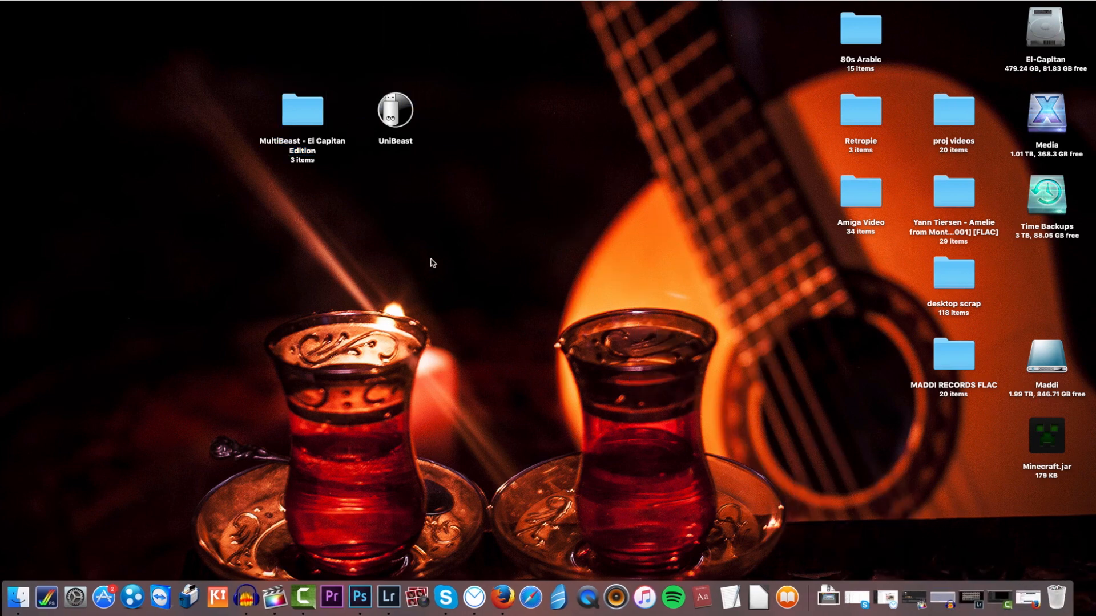
mouse_move(299, 176)
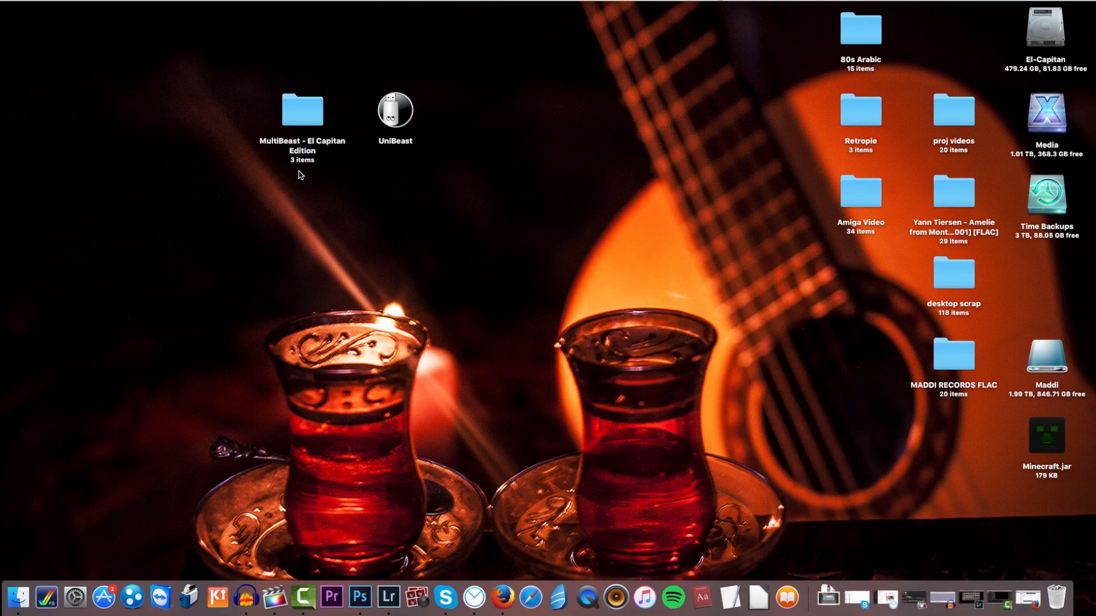
Move the MultiBeast El Capitan folder left on the desktop and select the UniBeast app
left_click_drag(303, 110, 208, 110)
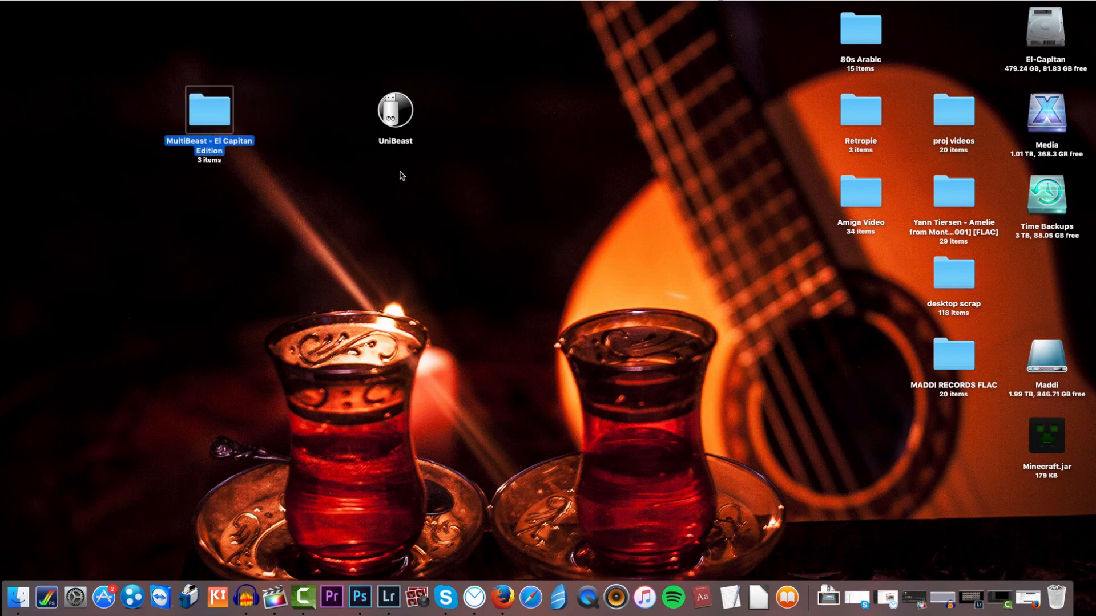
left_click(374, 123)
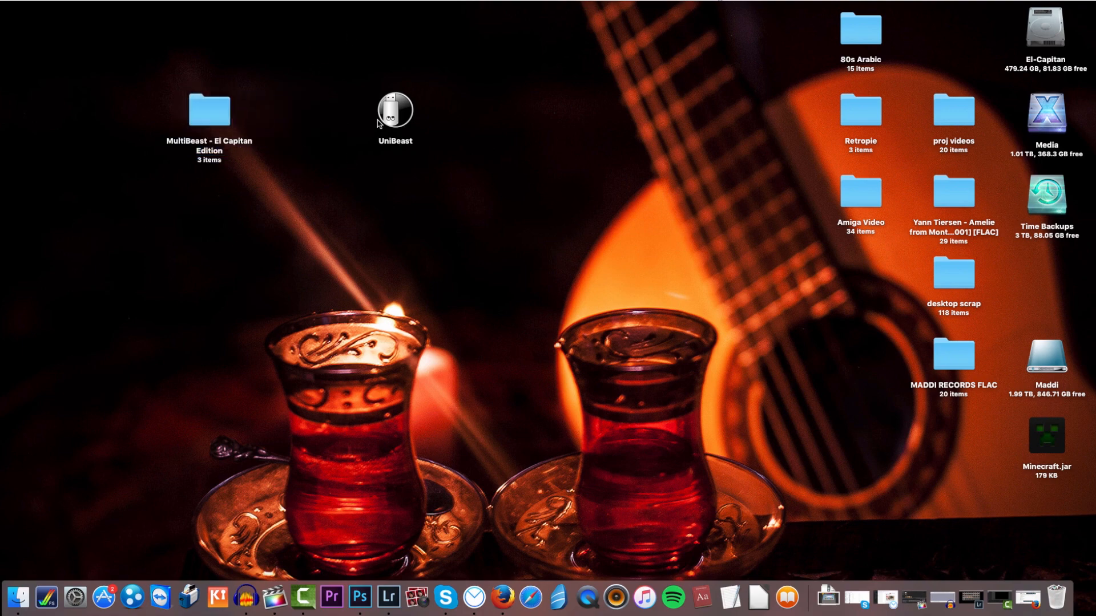
mouse_move(400, 144)
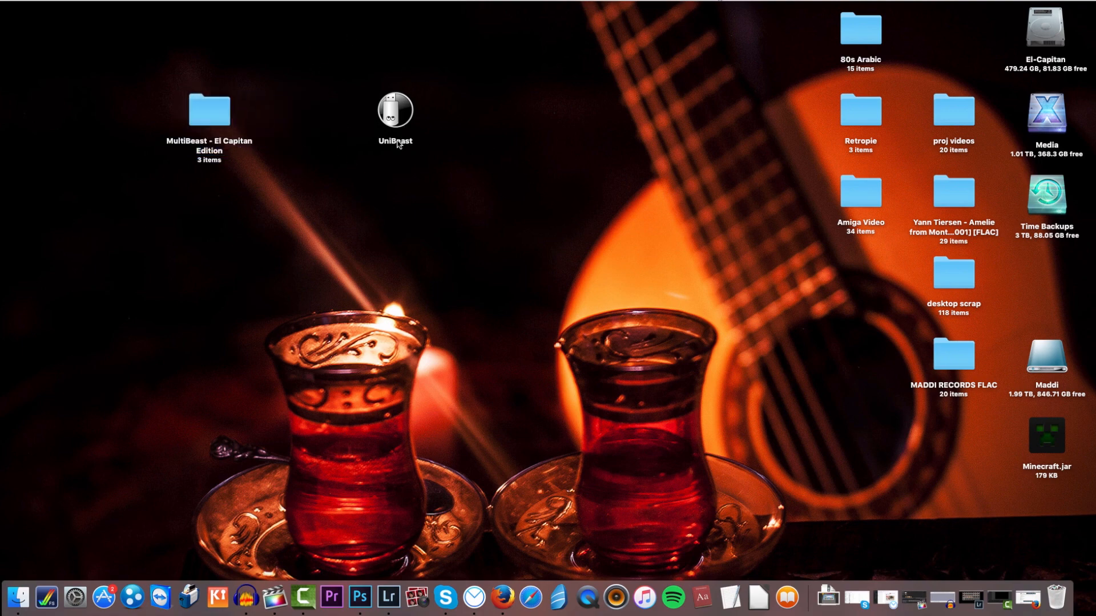
mouse_move(744, 371)
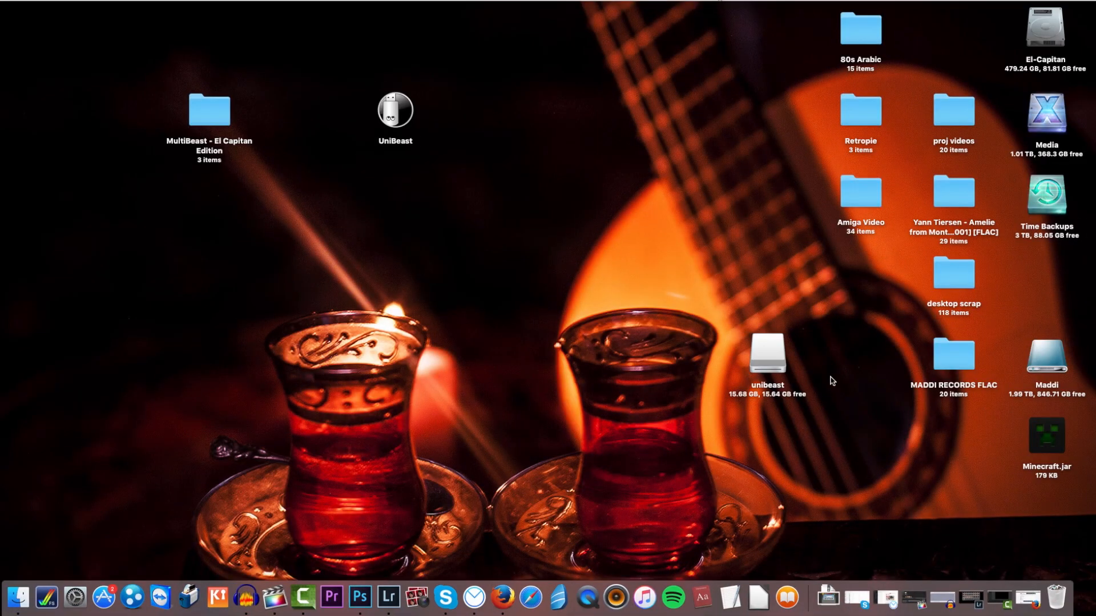
left_click(395, 109)
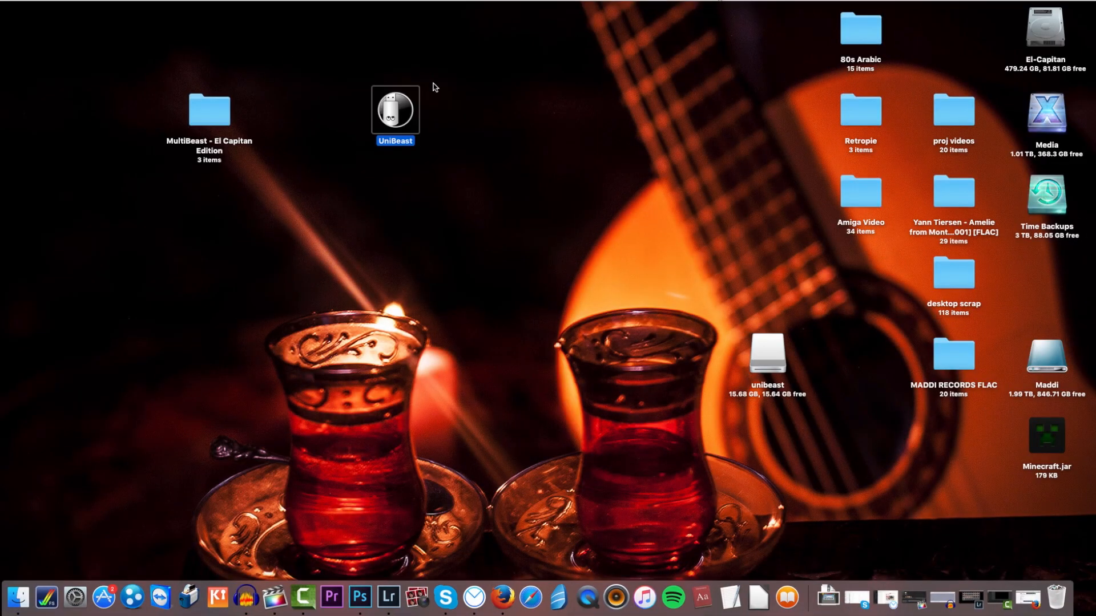
mouse_move(539, 228)
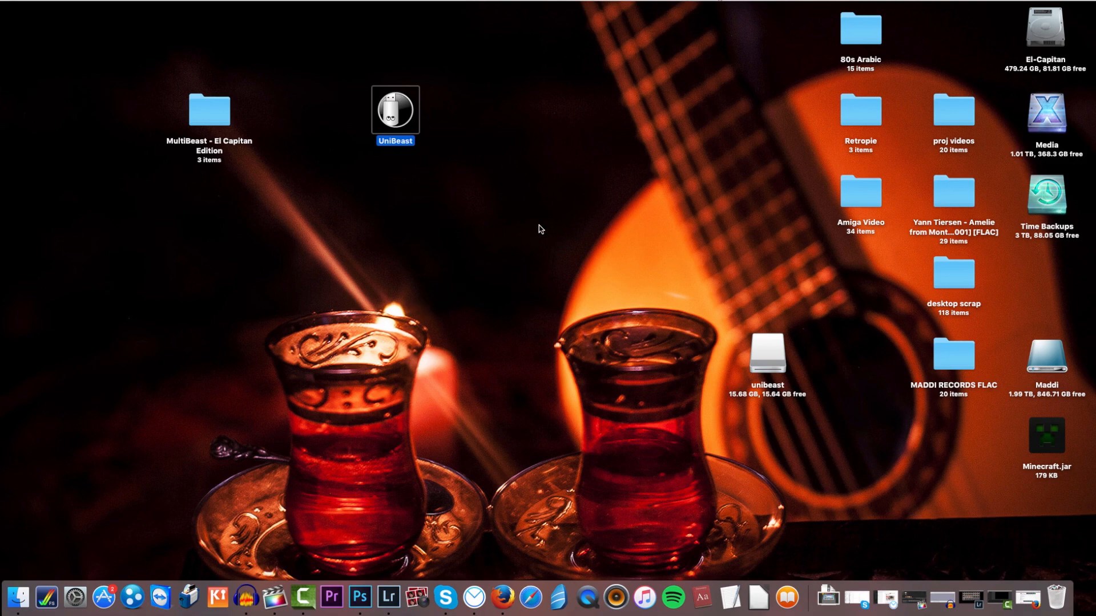
mouse_move(442, 164)
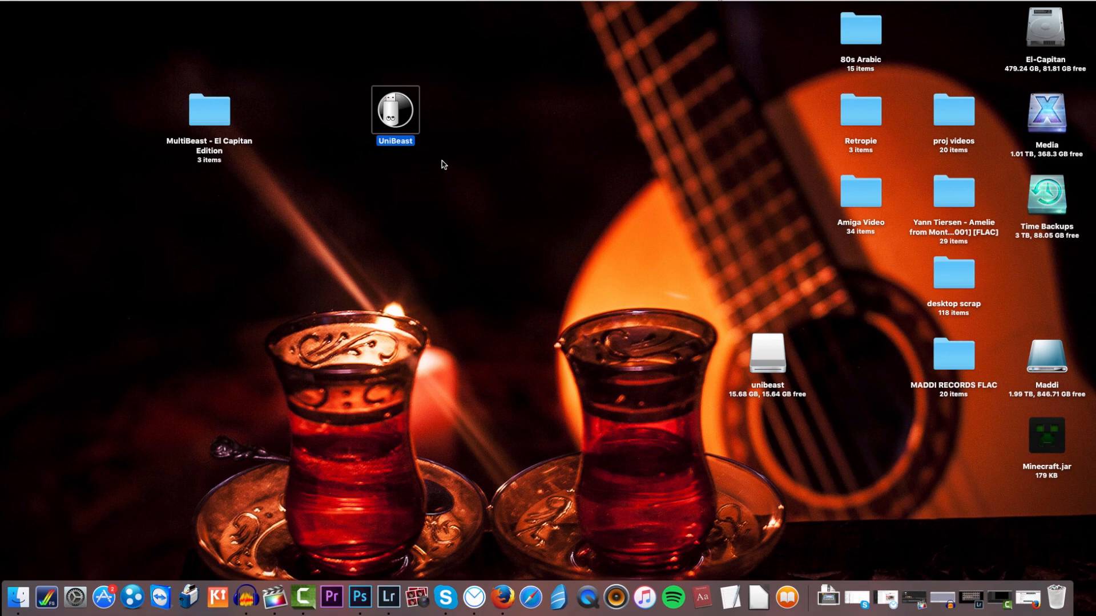
Launch UniBeast and choose the unibeast USB drive as the installer destination
double_click(395, 110)
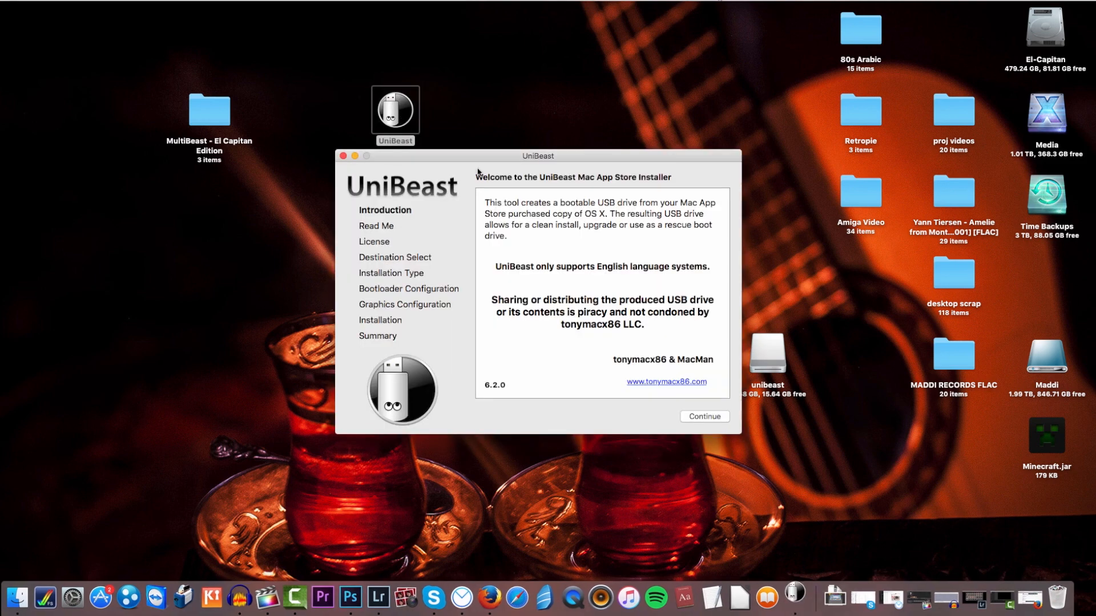
left_click(705, 415)
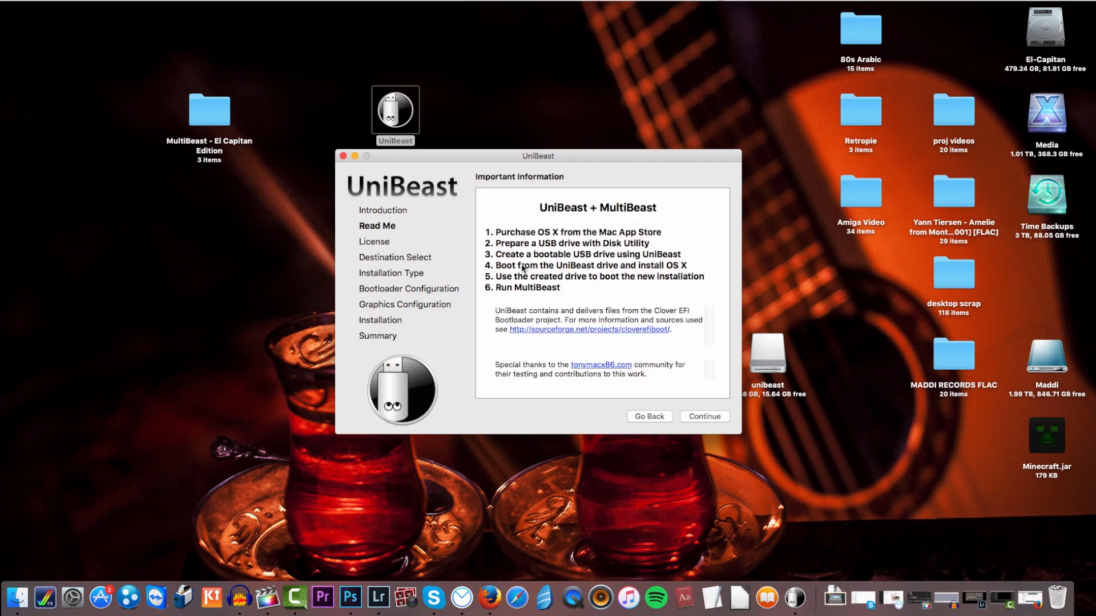
mouse_move(577, 242)
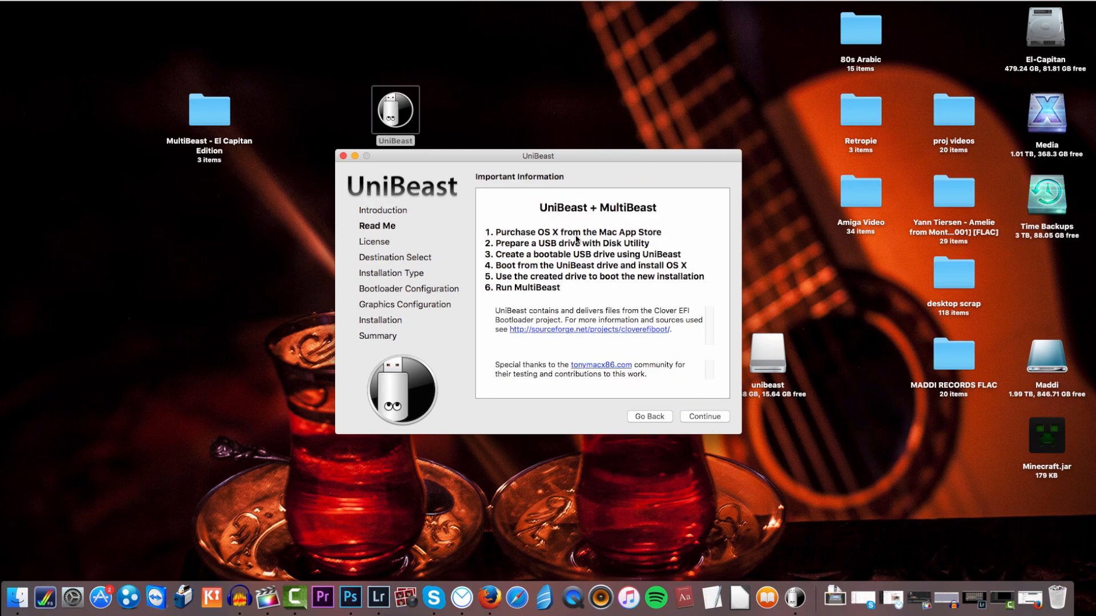
mouse_move(614, 247)
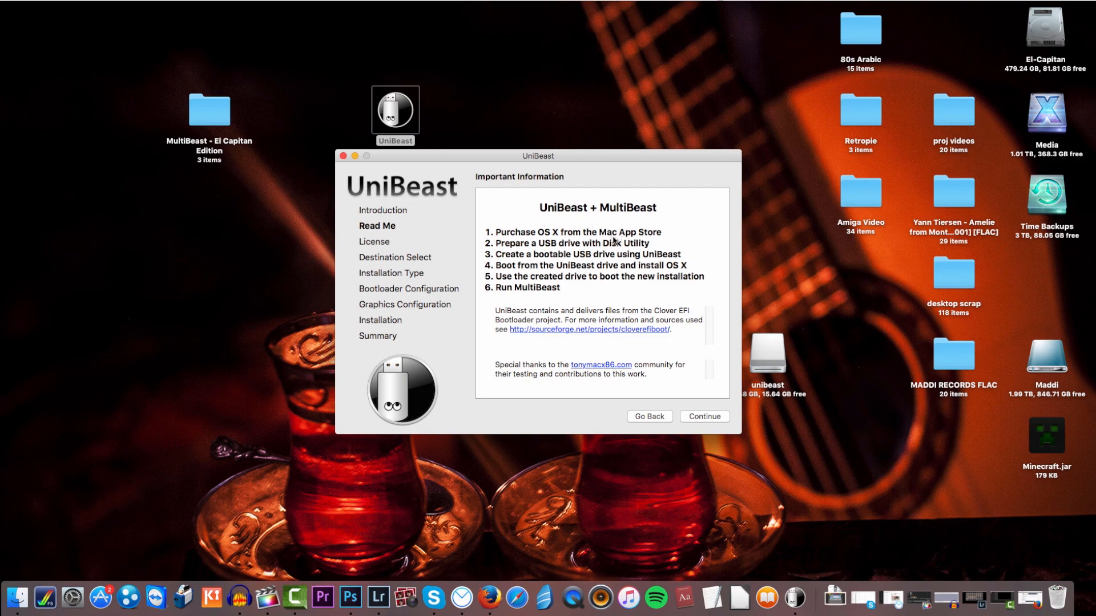
mouse_move(520, 268)
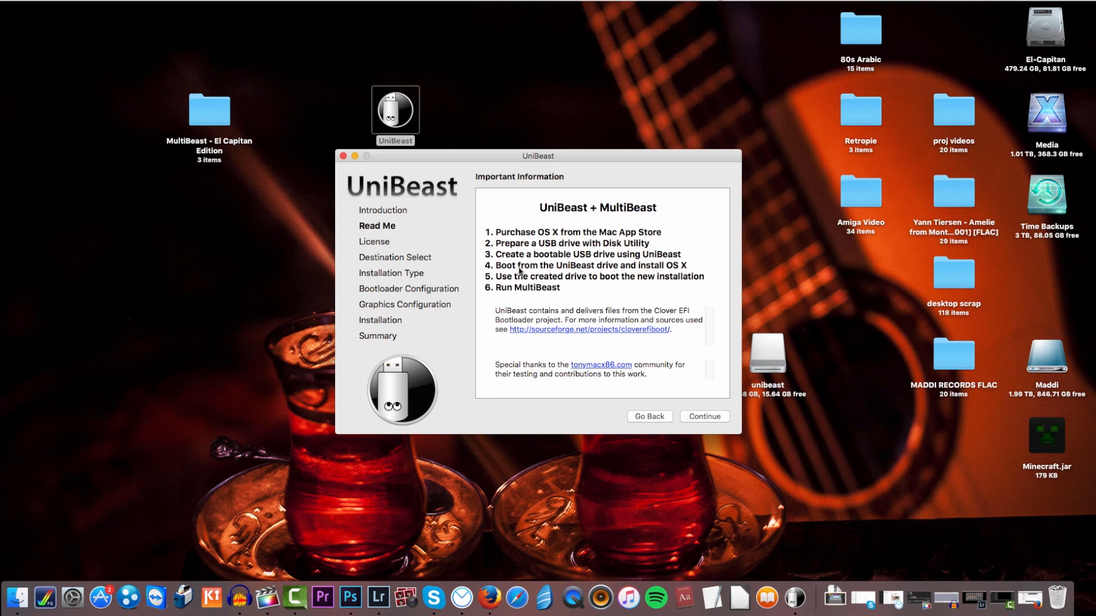
mouse_move(635, 244)
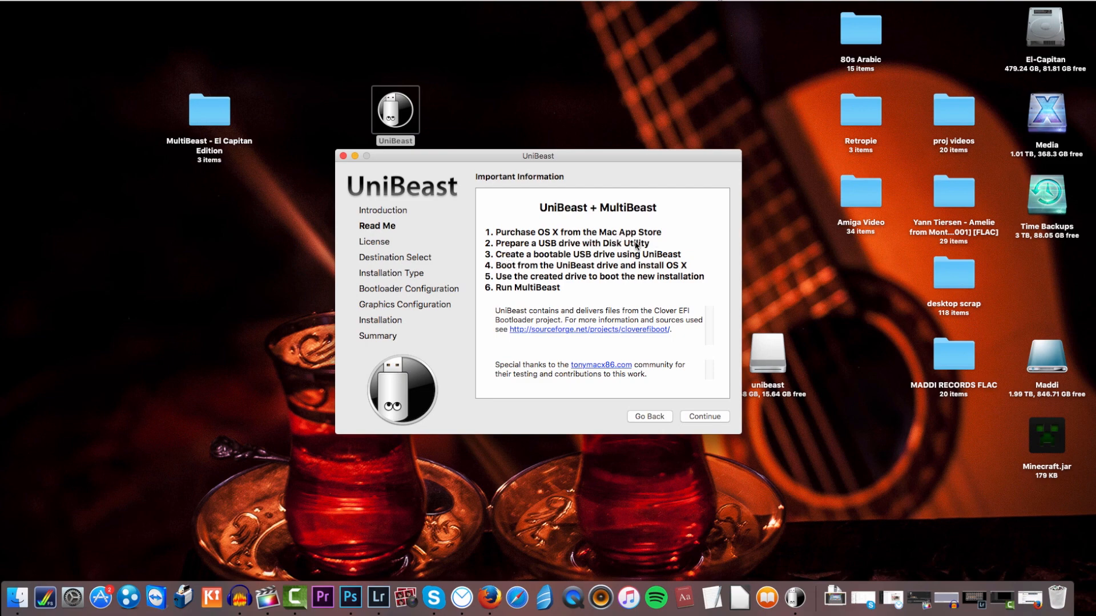
mouse_move(621, 258)
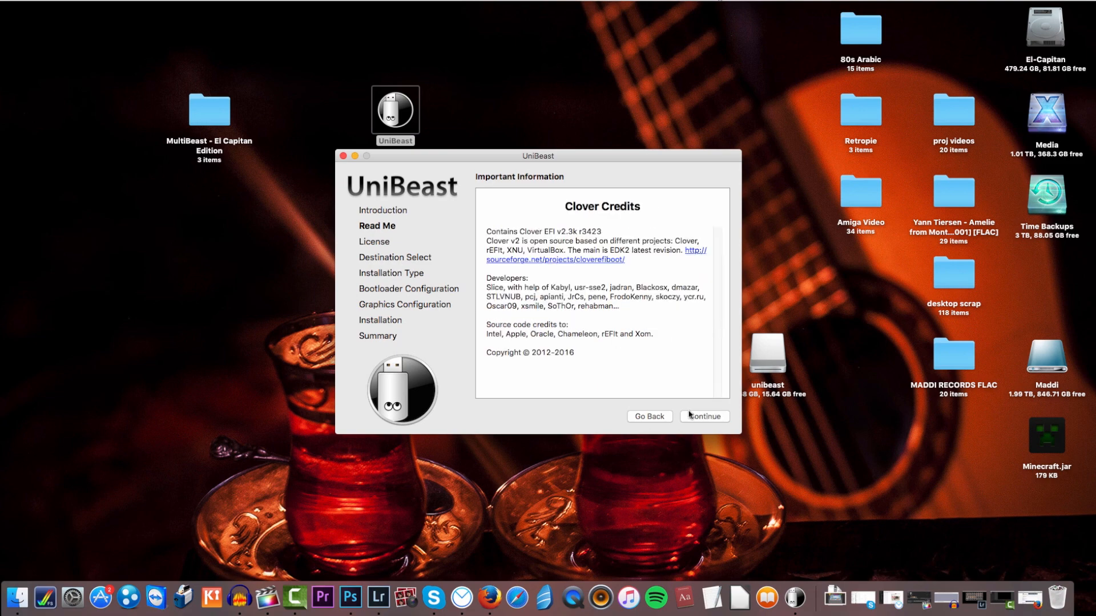
left_click(705, 416)
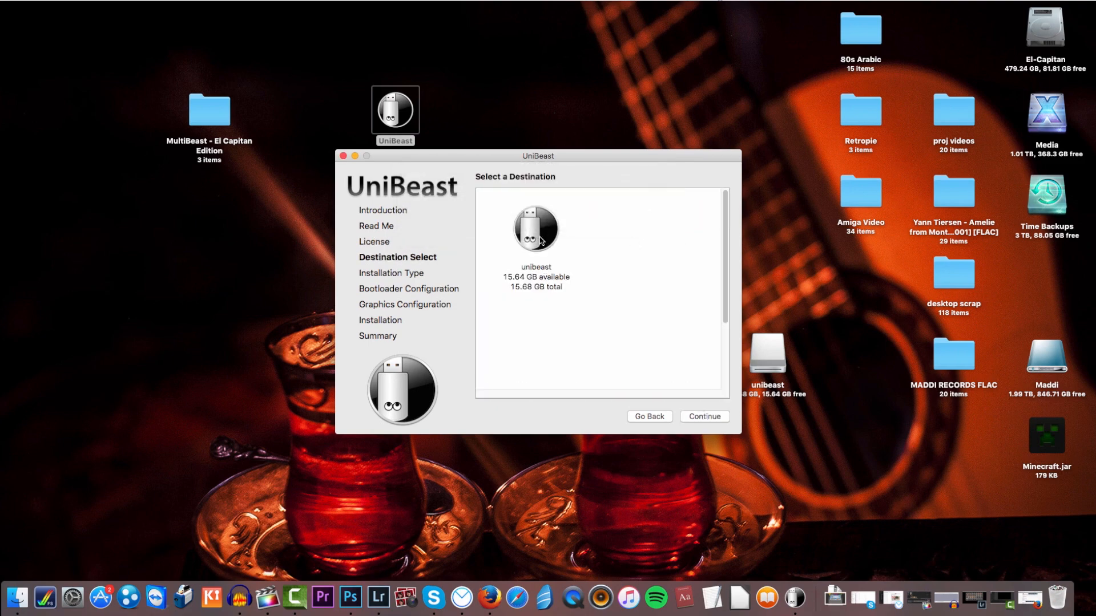
left_click(537, 228)
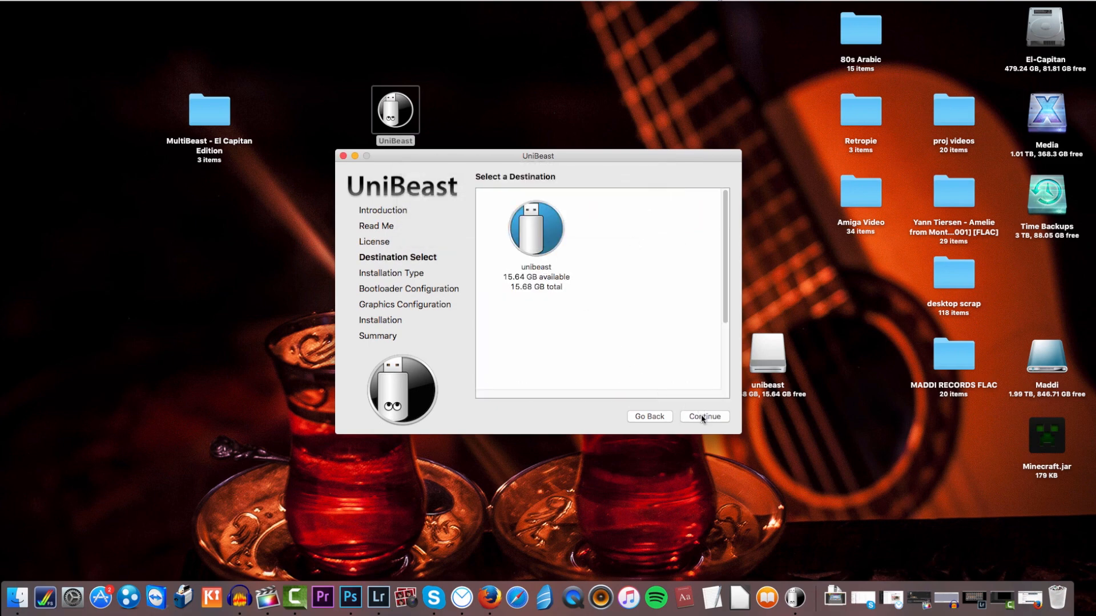
Accept El Capitan, UEFI Boot Mode and graphics options through to the verification summary
left_click(704, 417)
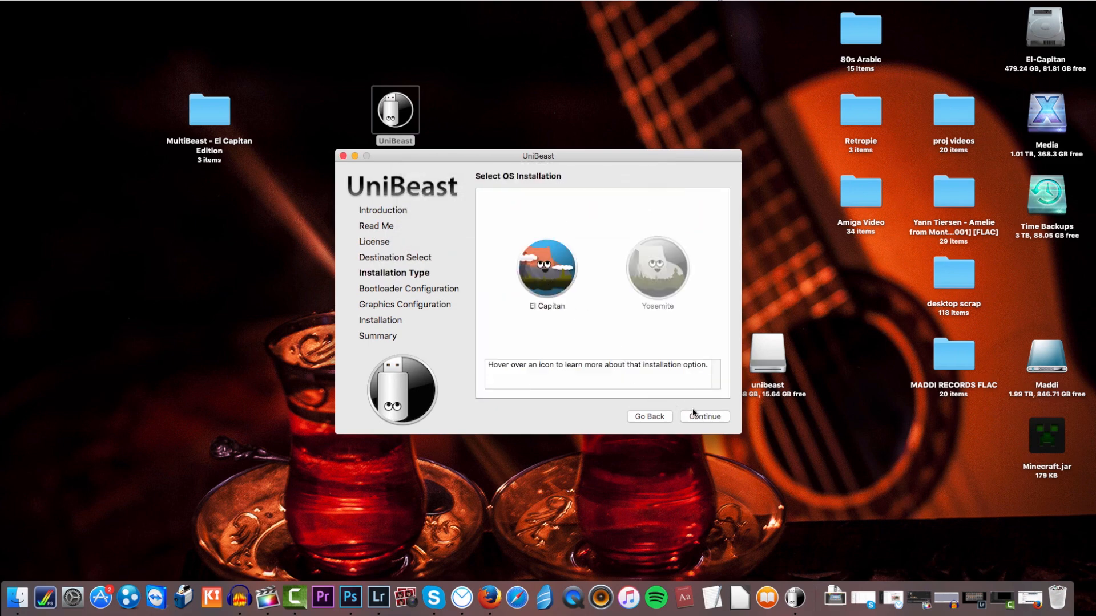
left_click(705, 417)
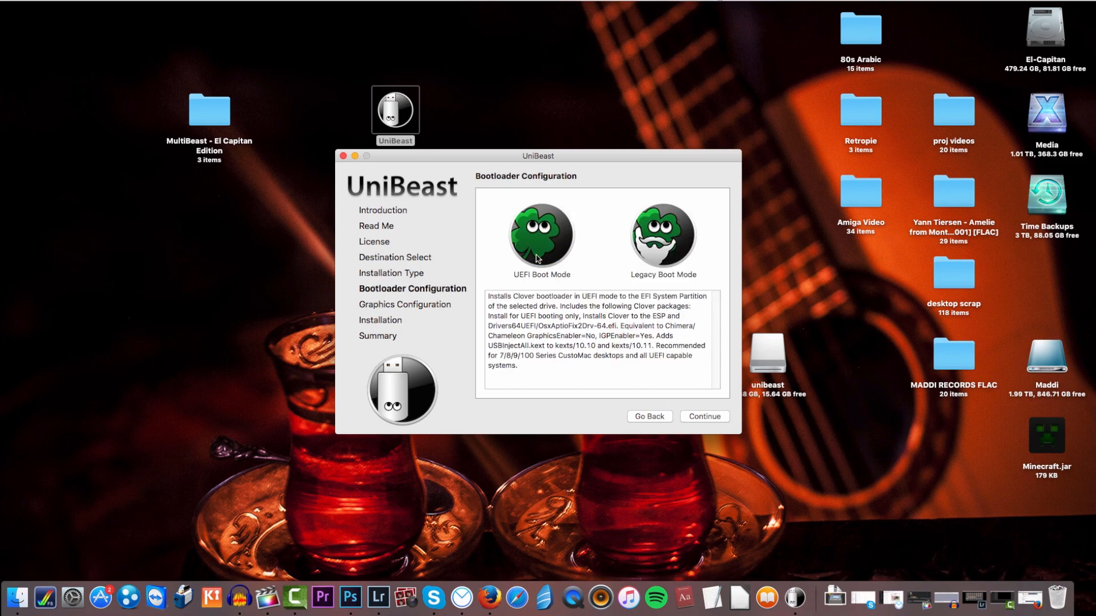
left_click(704, 416)
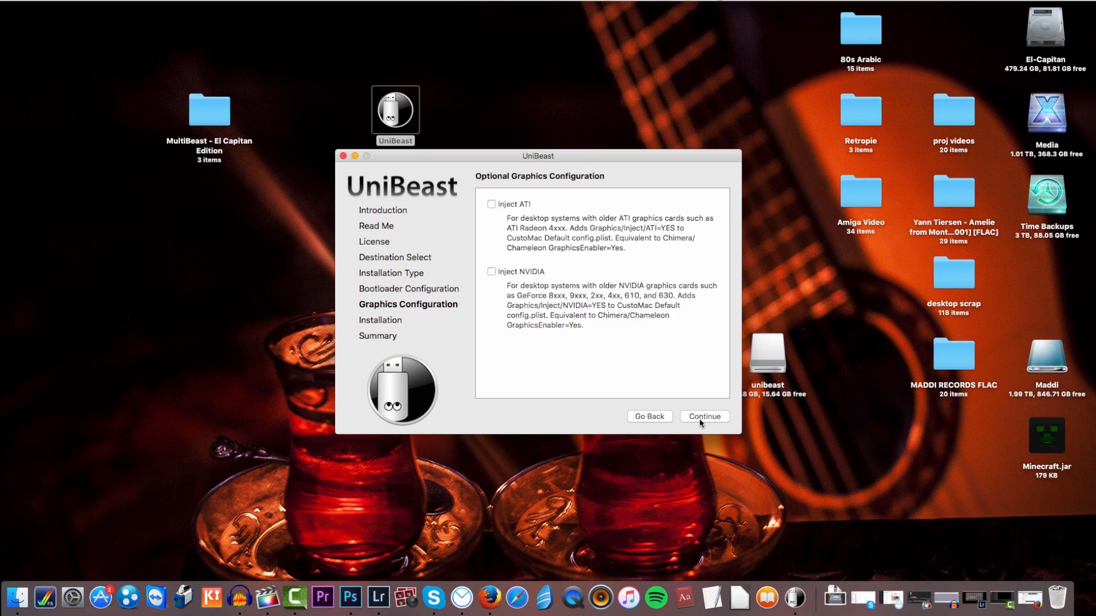
left_click(704, 416)
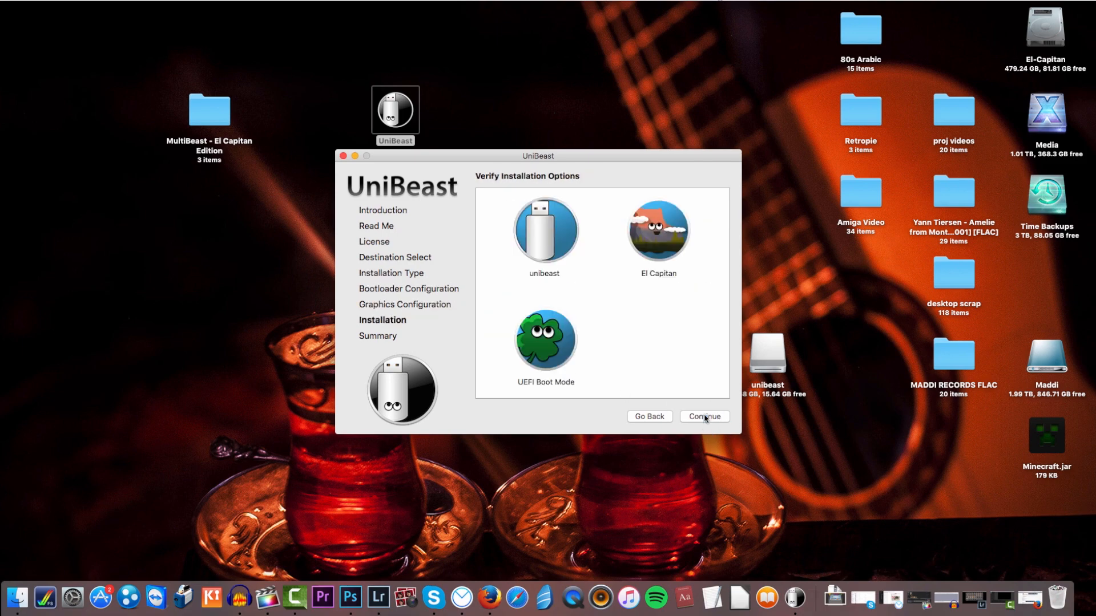
left_click(704, 417)
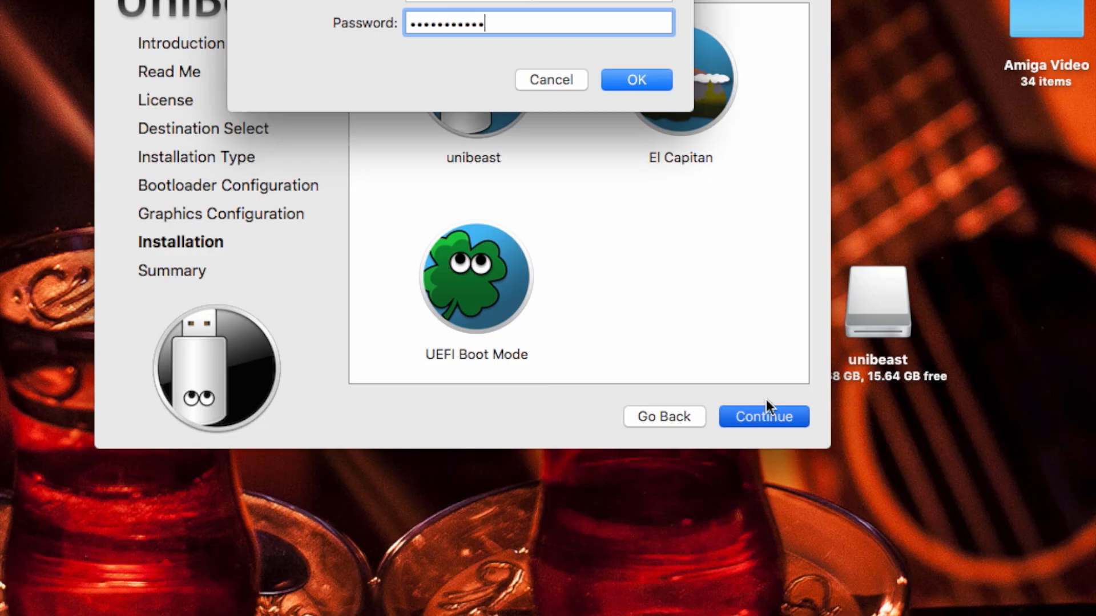
Authorize the installer build with the administrator password
left_click(636, 80)
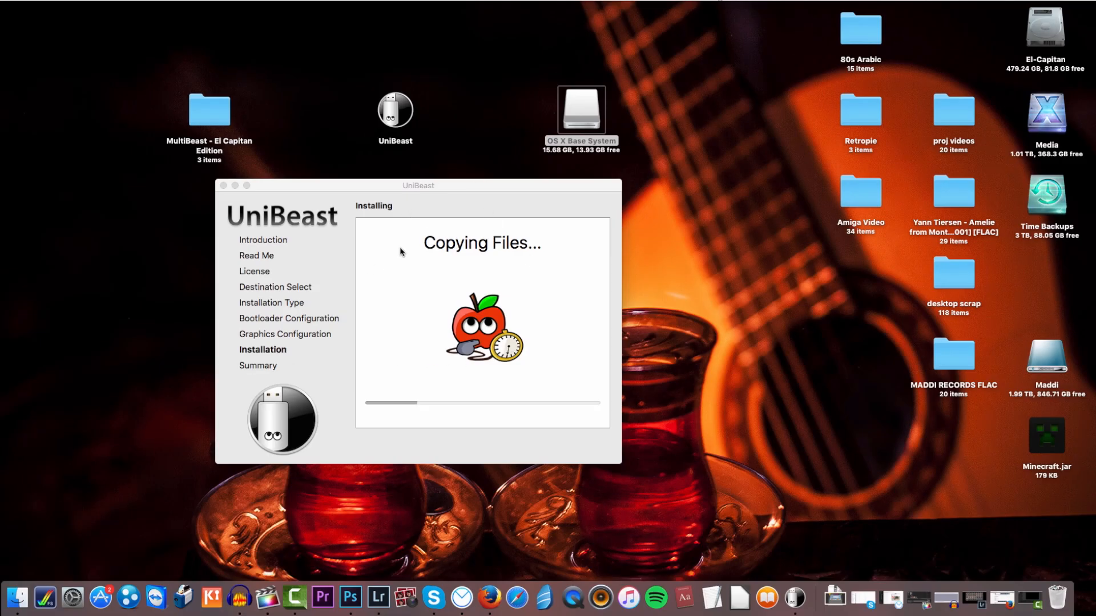
mouse_move(529, 237)
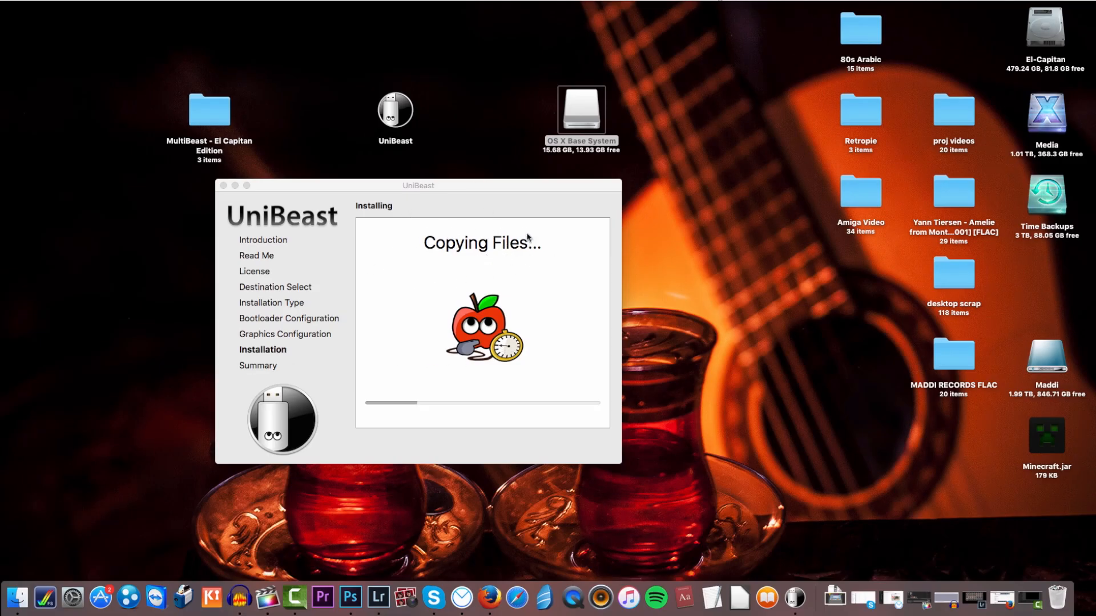
mouse_move(449, 235)
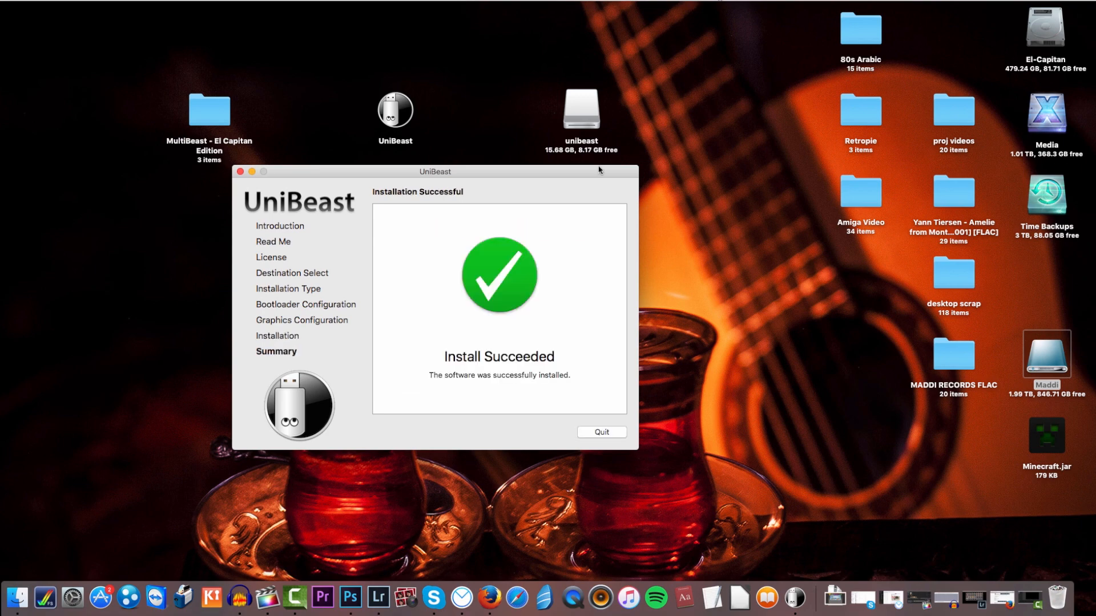
mouse_move(616, 420)
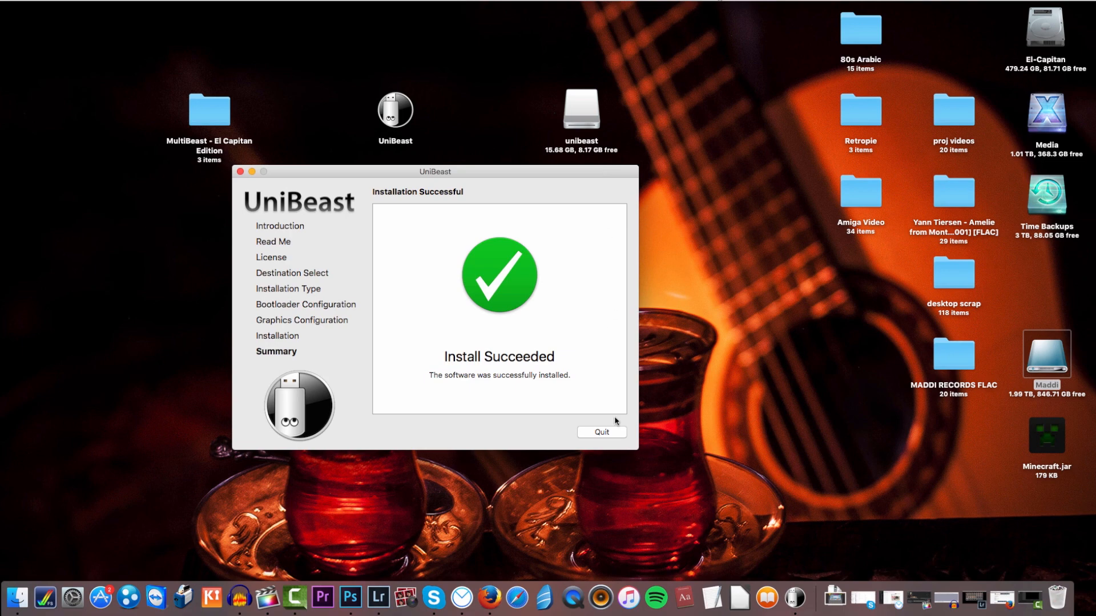
Quit UniBeast and put the MultiBeast El Capitan folder onto the unibeast drive
left_click(602, 431)
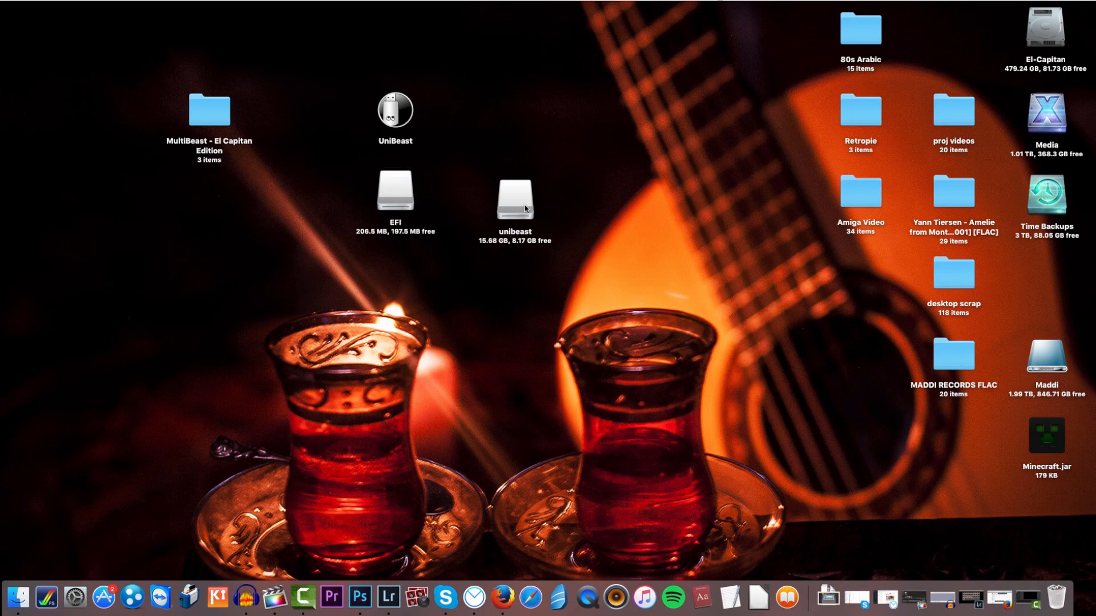
double_click(514, 196)
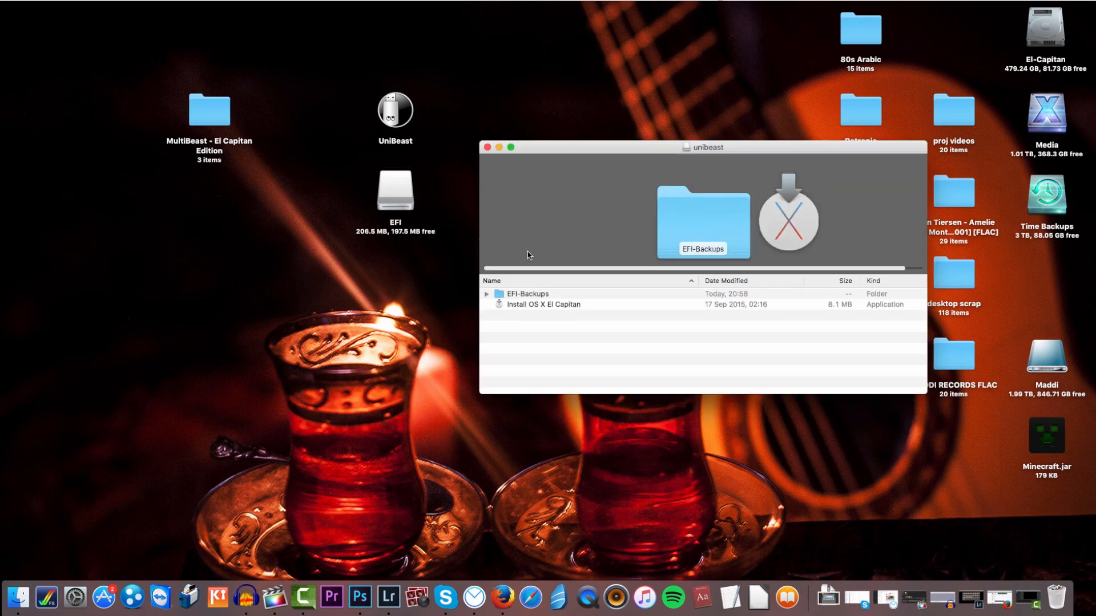
mouse_move(219, 111)
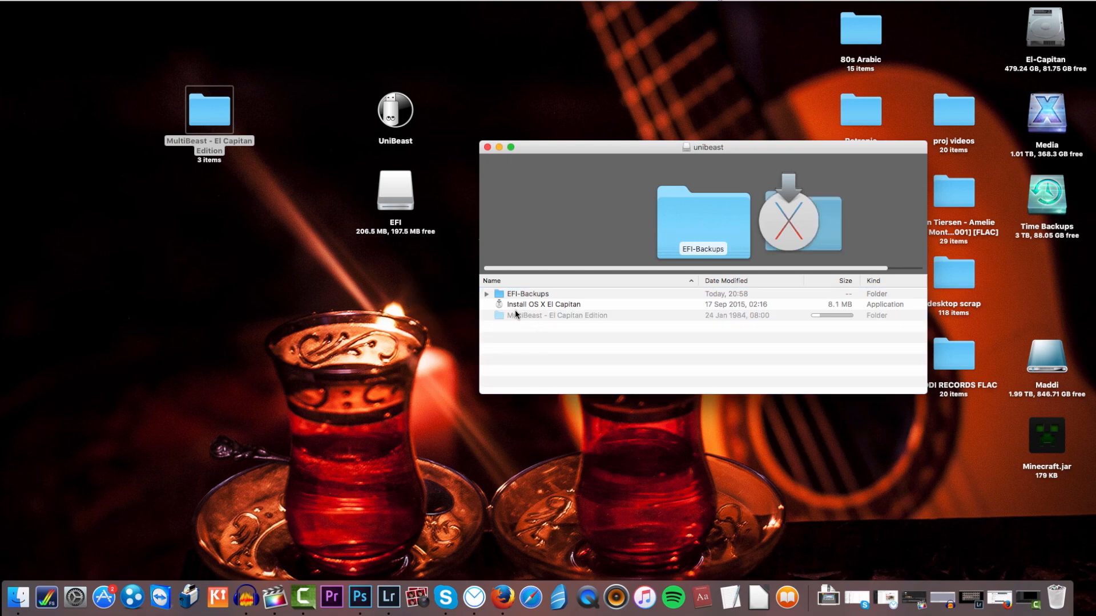
left_click(490, 147)
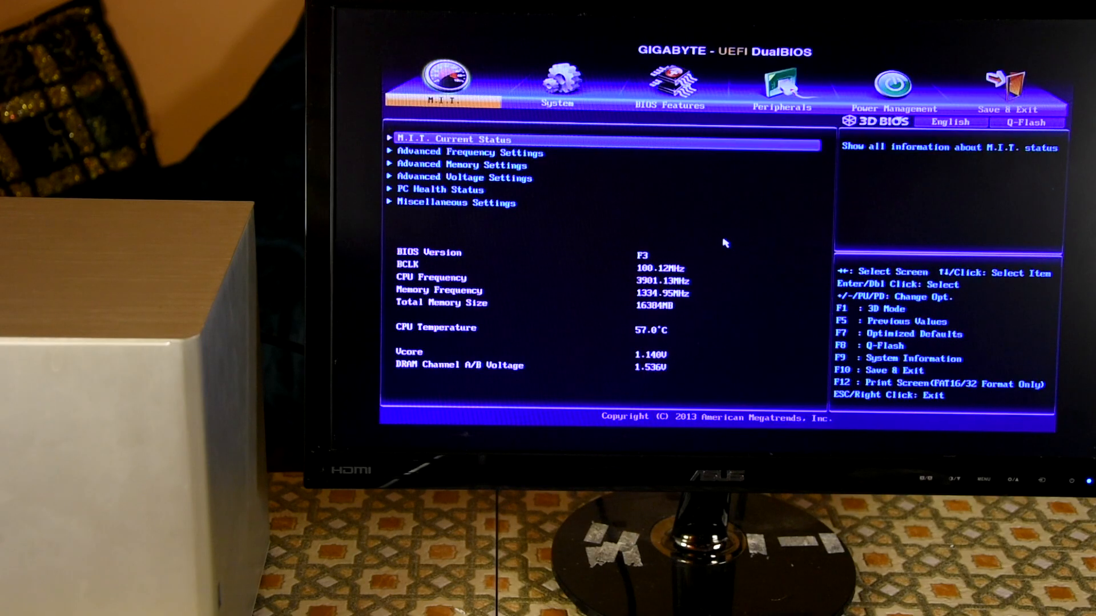
Review BIOS Features boot priorities, keeping Intel Virtualization Technology and VT-d Disabled
left_click(672, 86)
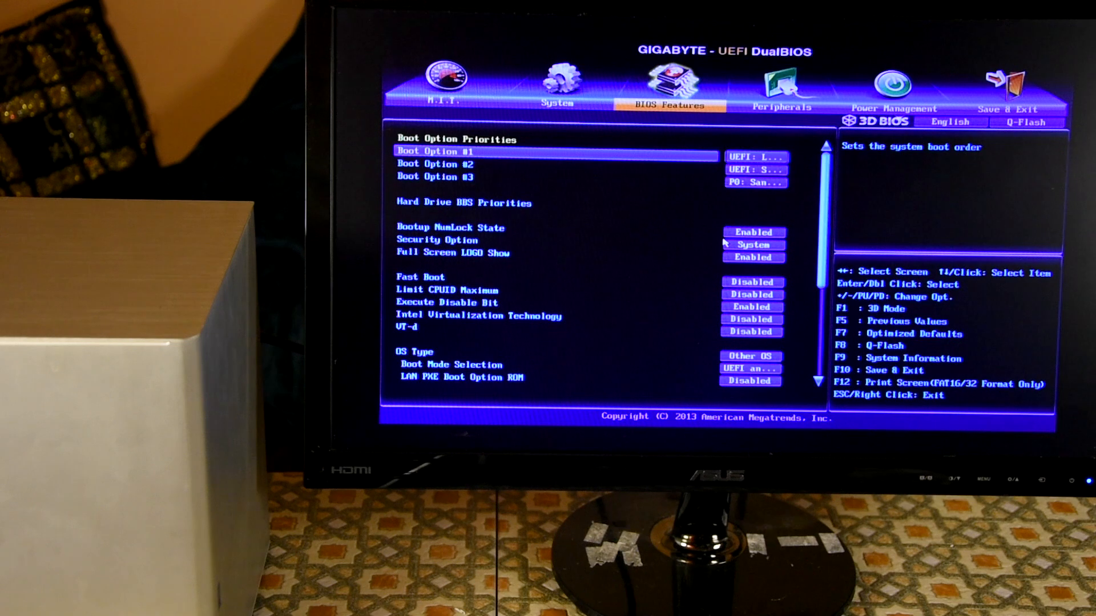
left_click(755, 157)
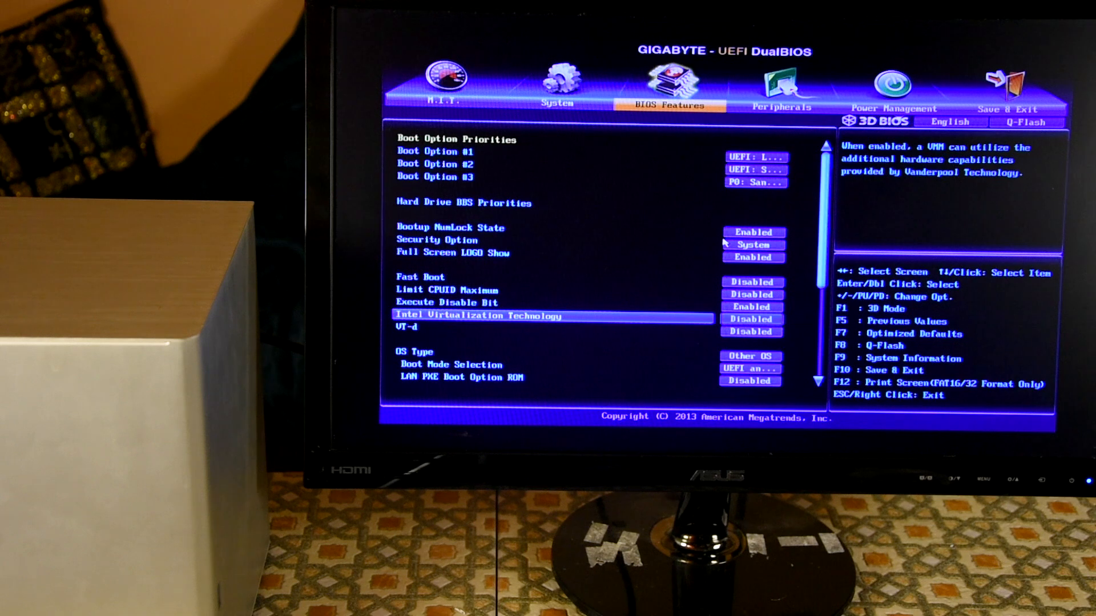
key("Up")
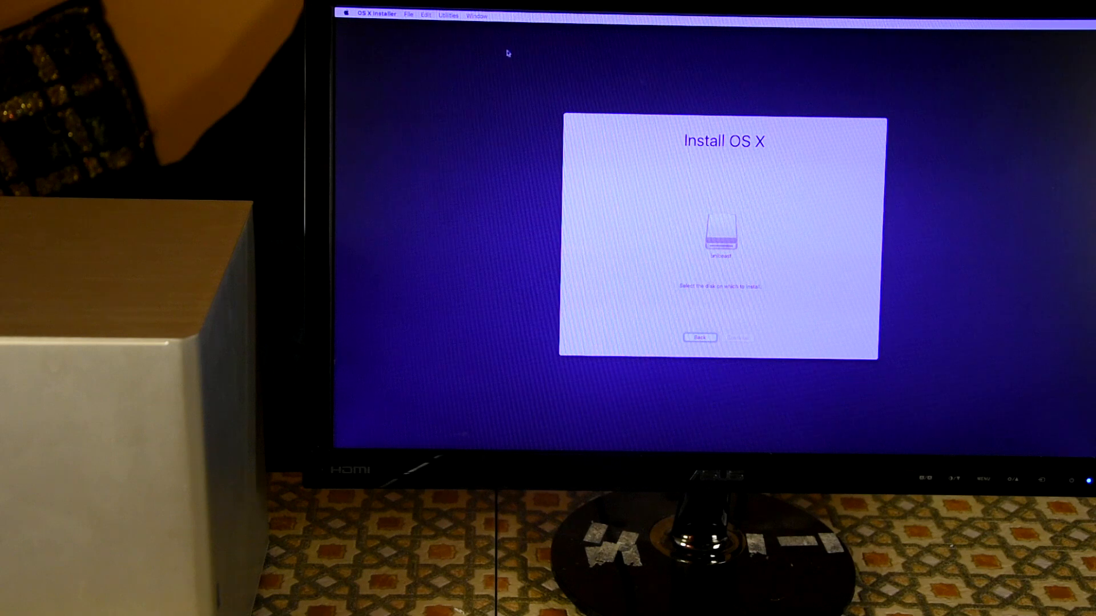
Erase the SanDisk drive in Disk Utility as OS X Extended (Journaled), GUID, named Untitled
left_click(448, 14)
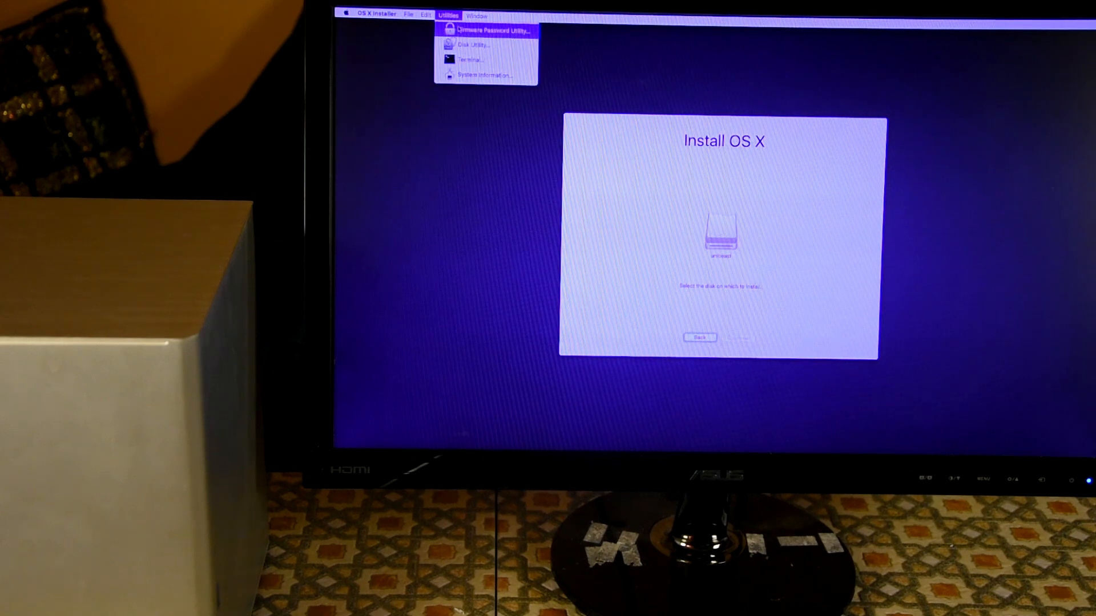
left_click(472, 44)
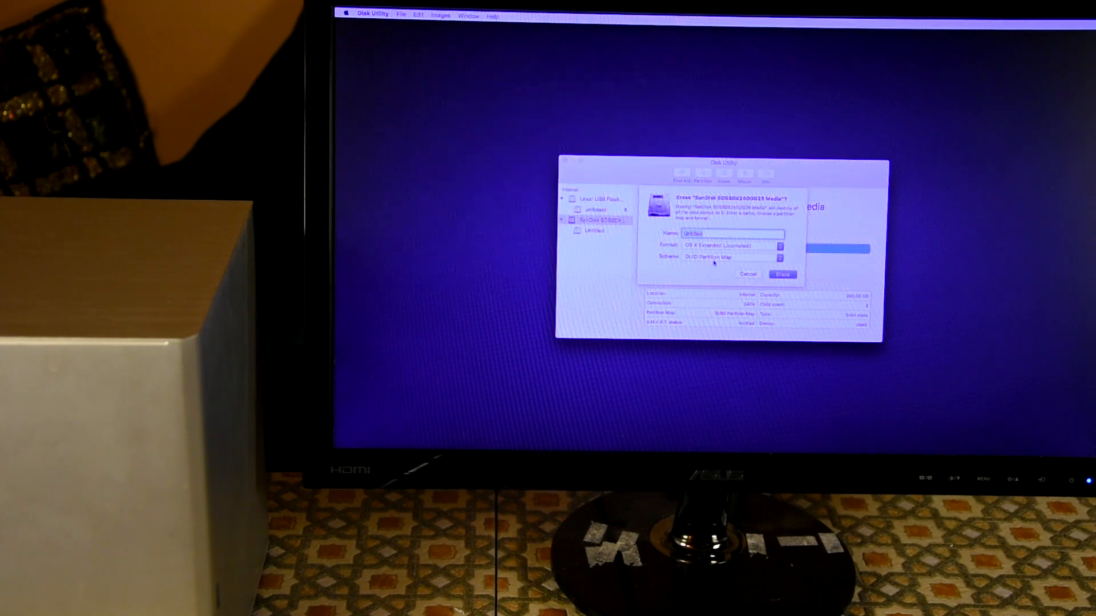
left_click(782, 274)
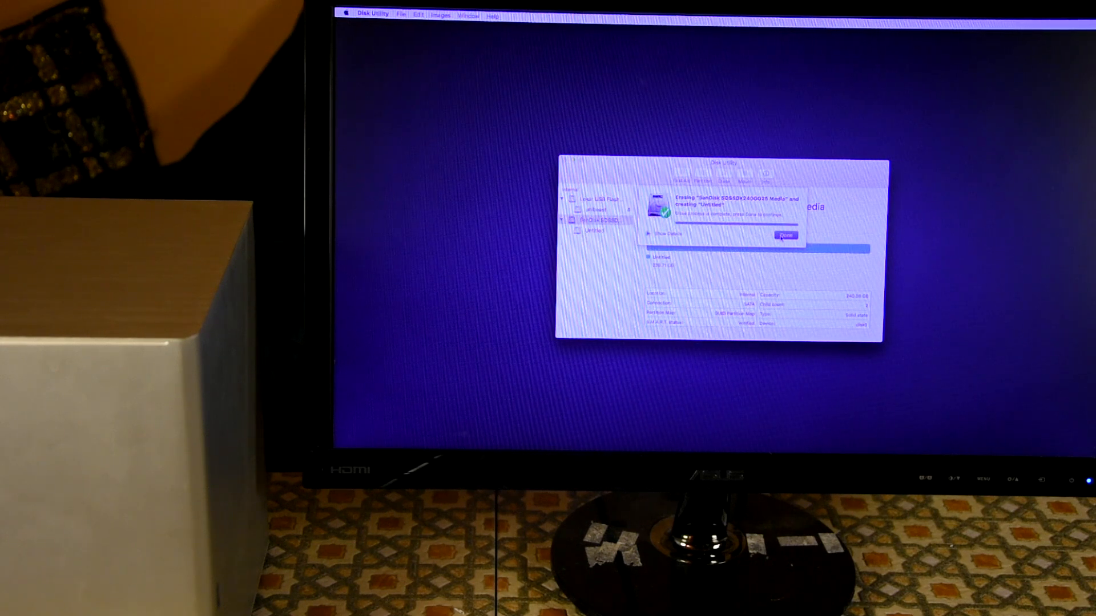
left_click(785, 236)
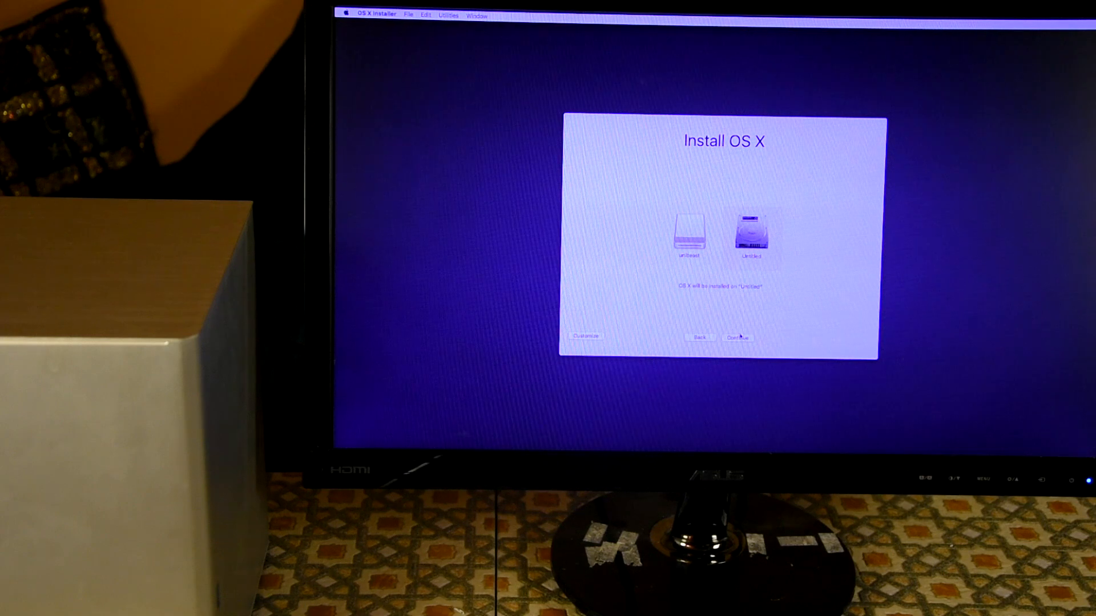
left_click(737, 336)
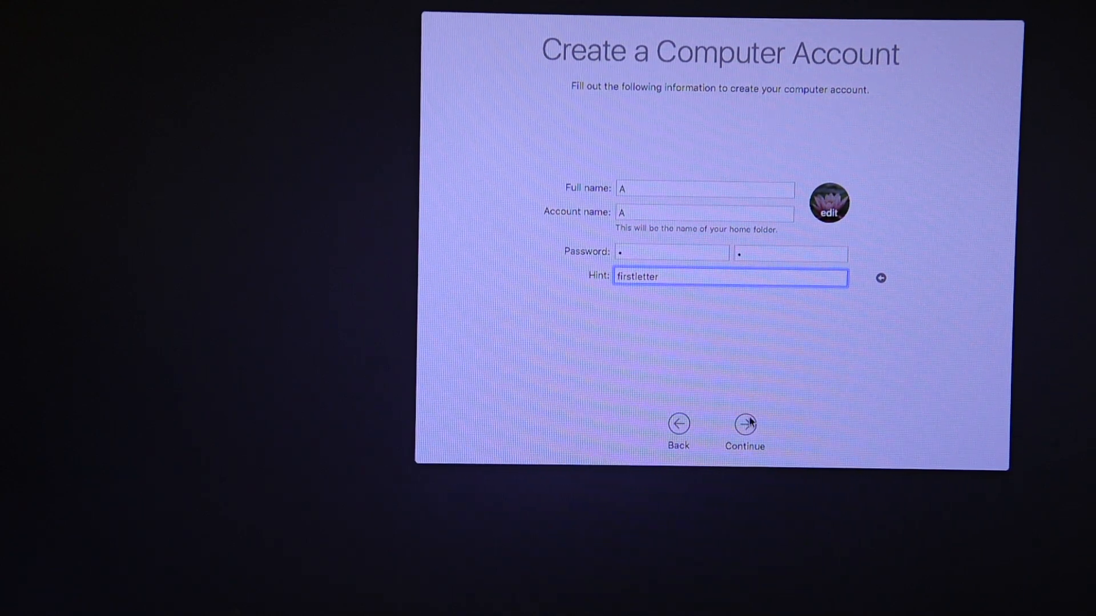
Create the computer account and continue without sending diagnostics
left_click(744, 424)
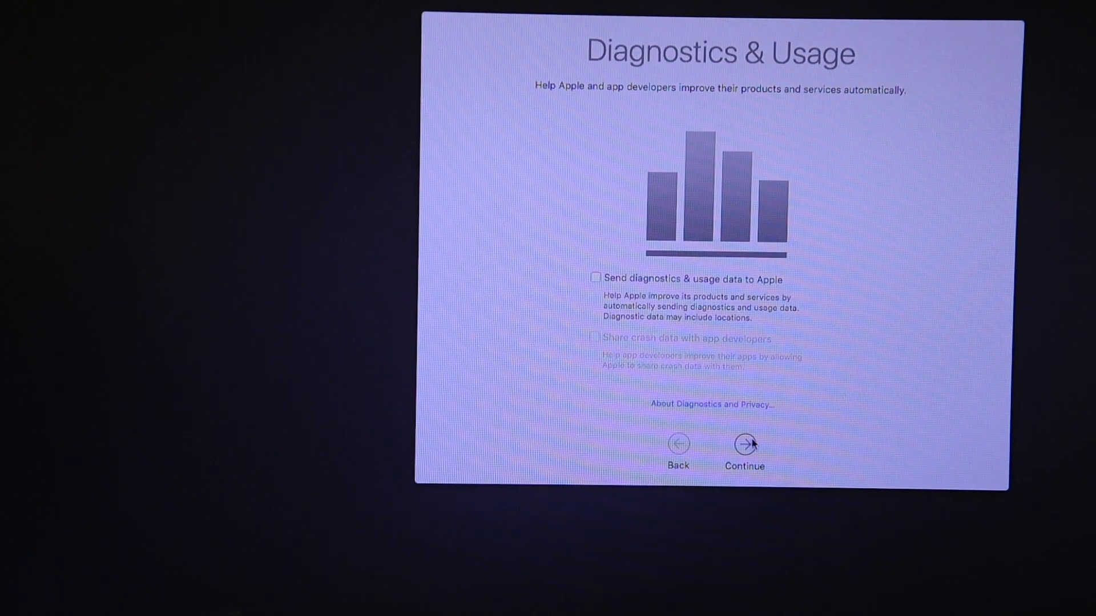
left_click(744, 444)
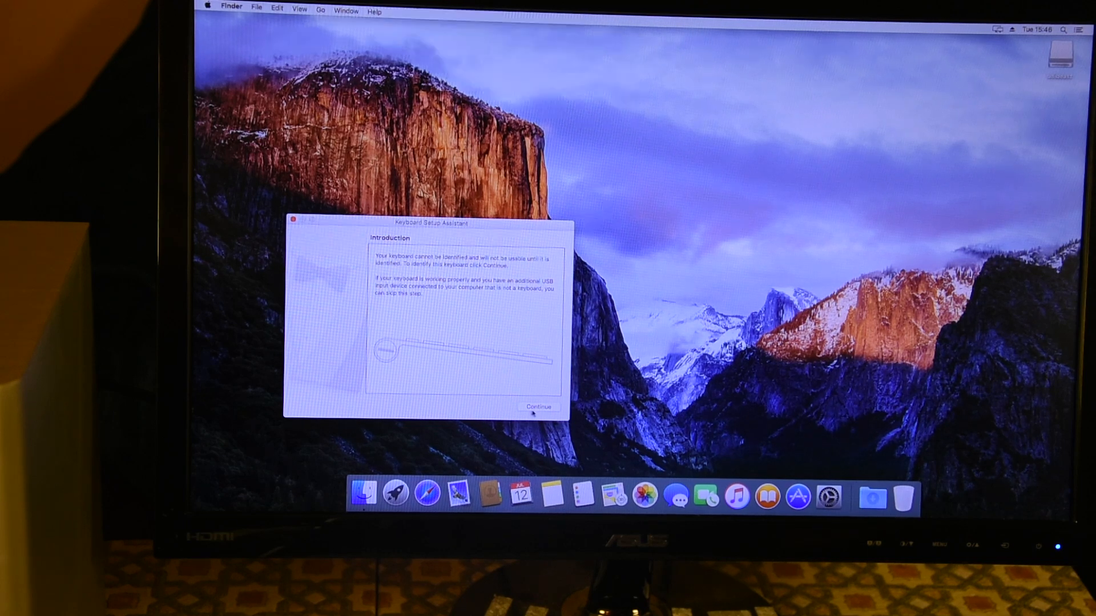
Dismiss the keyboard prompt and check the Sound settings' output and input devices
left_click(539, 407)
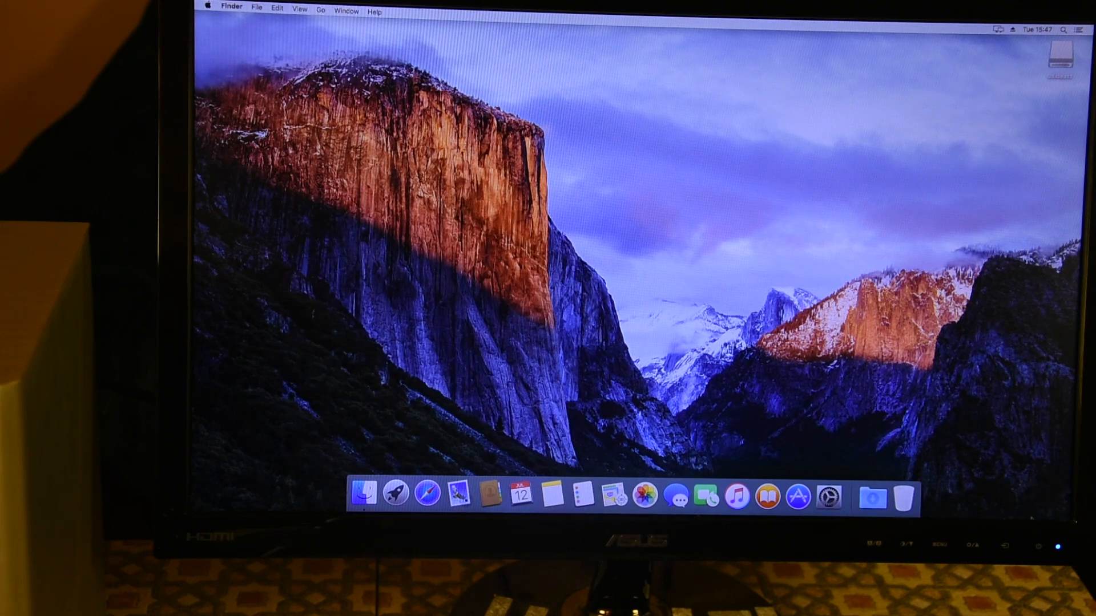
left_click(829, 503)
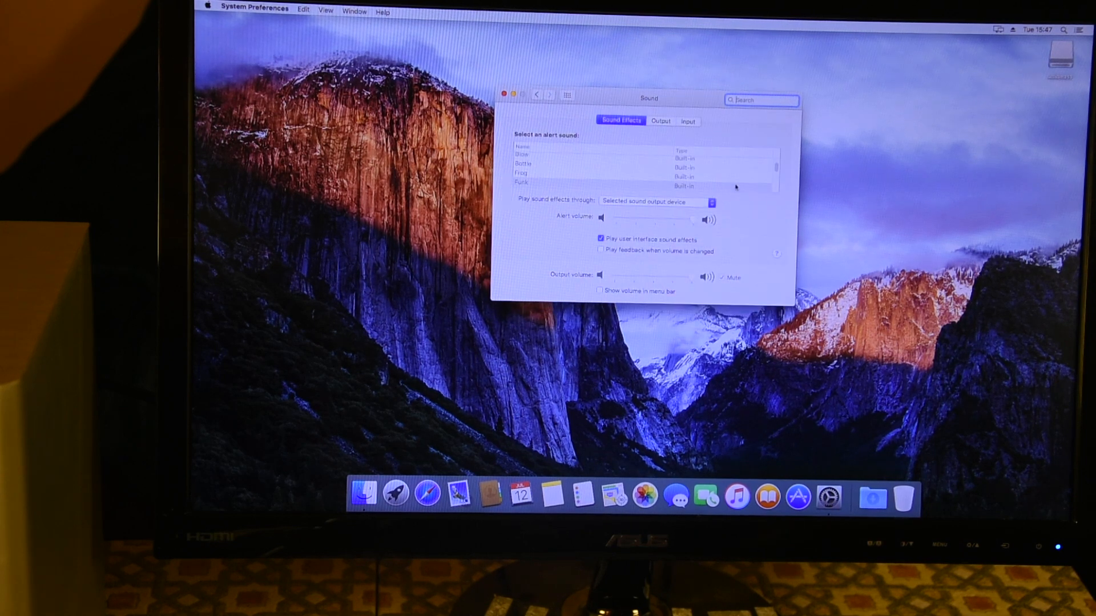
left_click(660, 121)
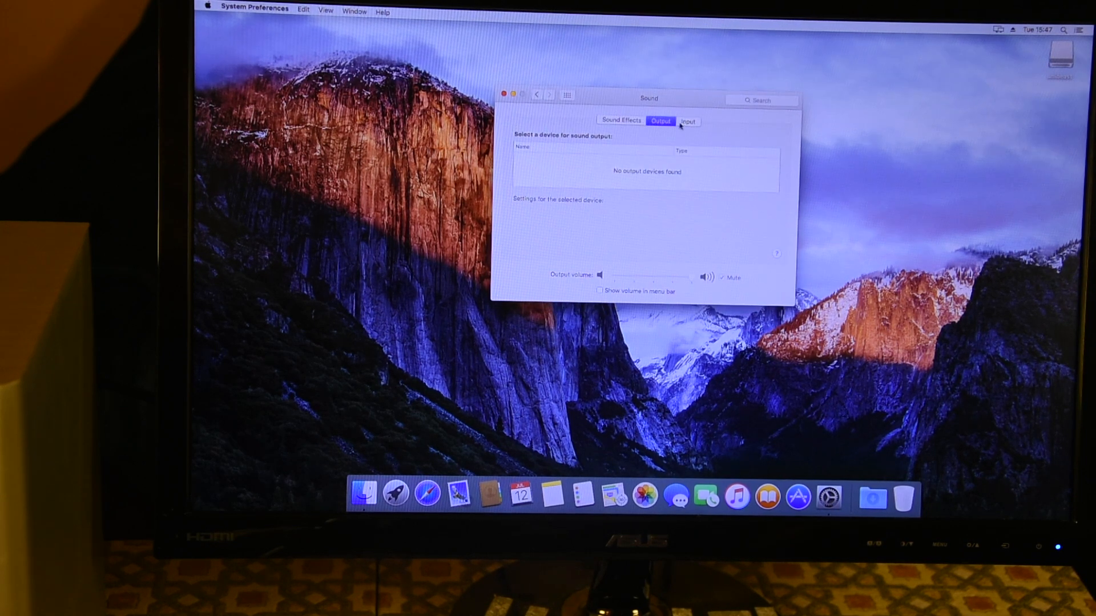
left_click(687, 121)
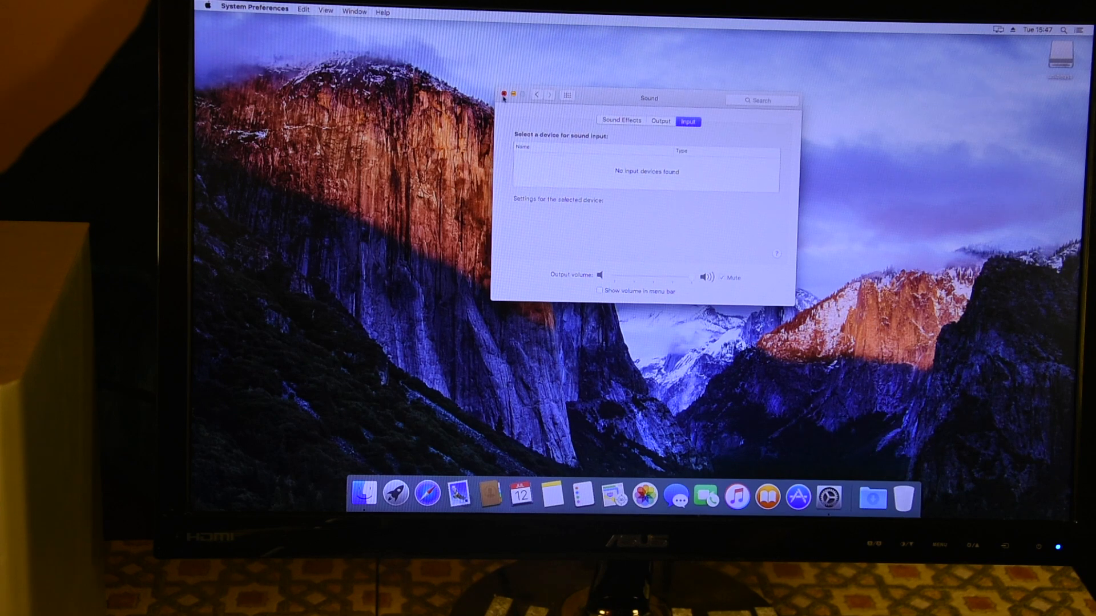
left_click(507, 93)
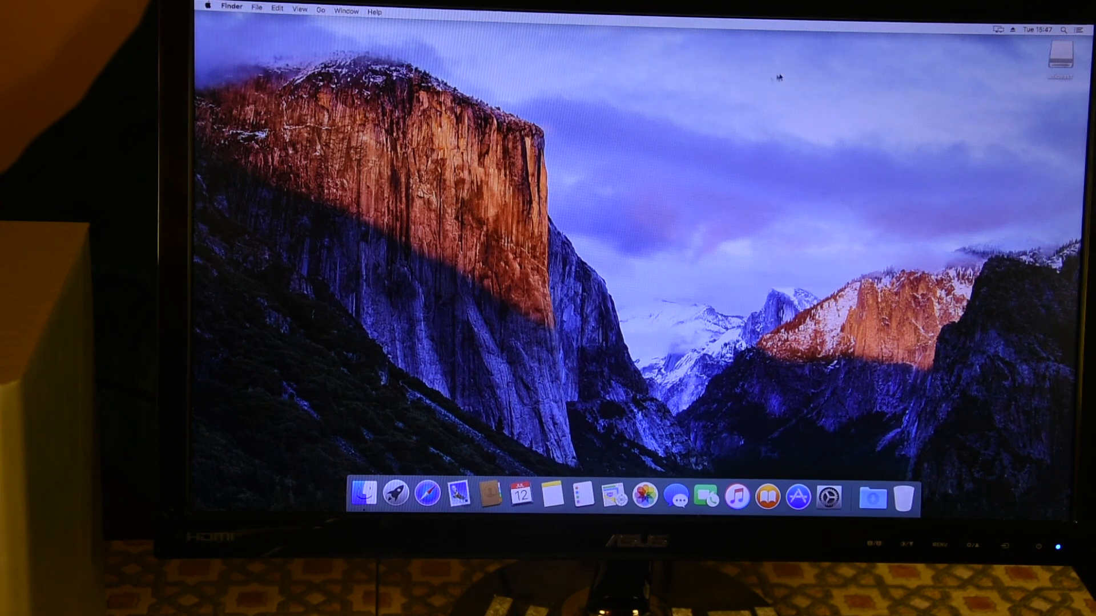
Launch MultiBeast from its El Capitan Edition folder, allowing the downloaded app to open
double_click(1061, 60)
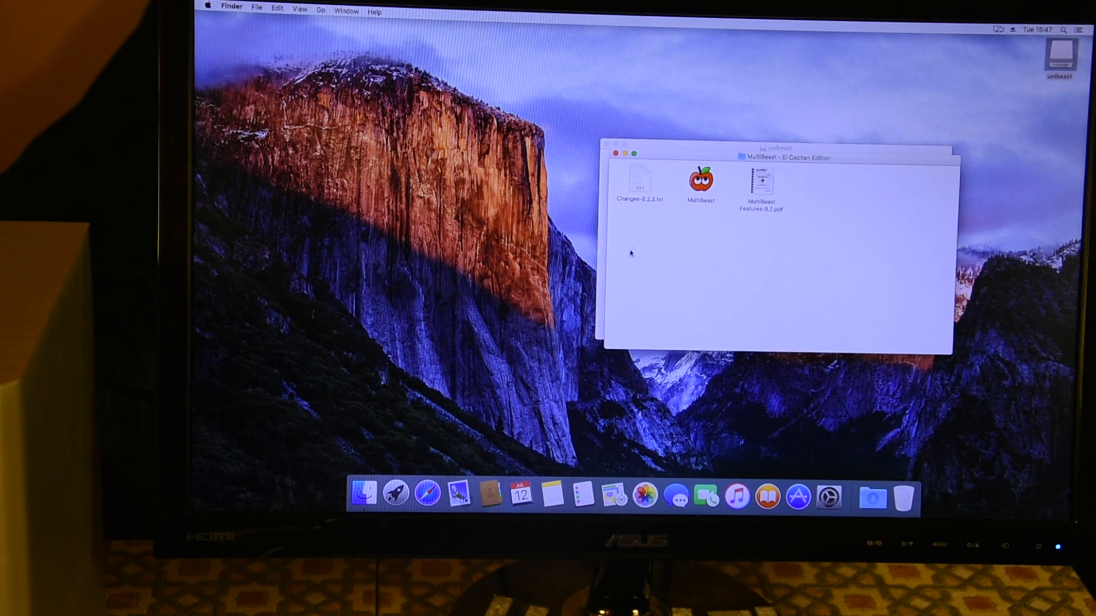
left_click(701, 183)
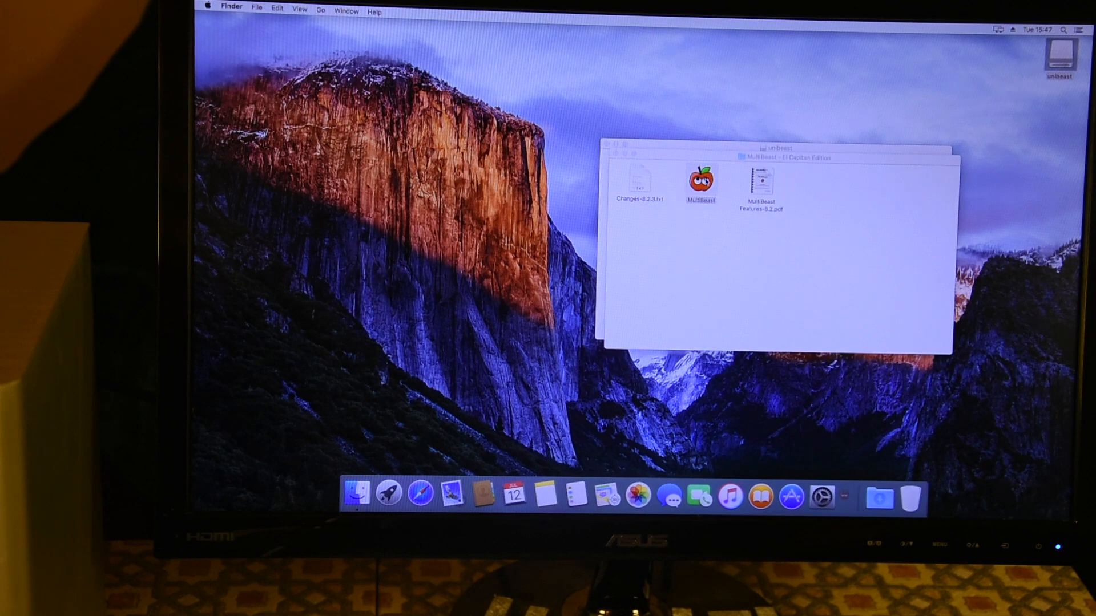
double_click(703, 182)
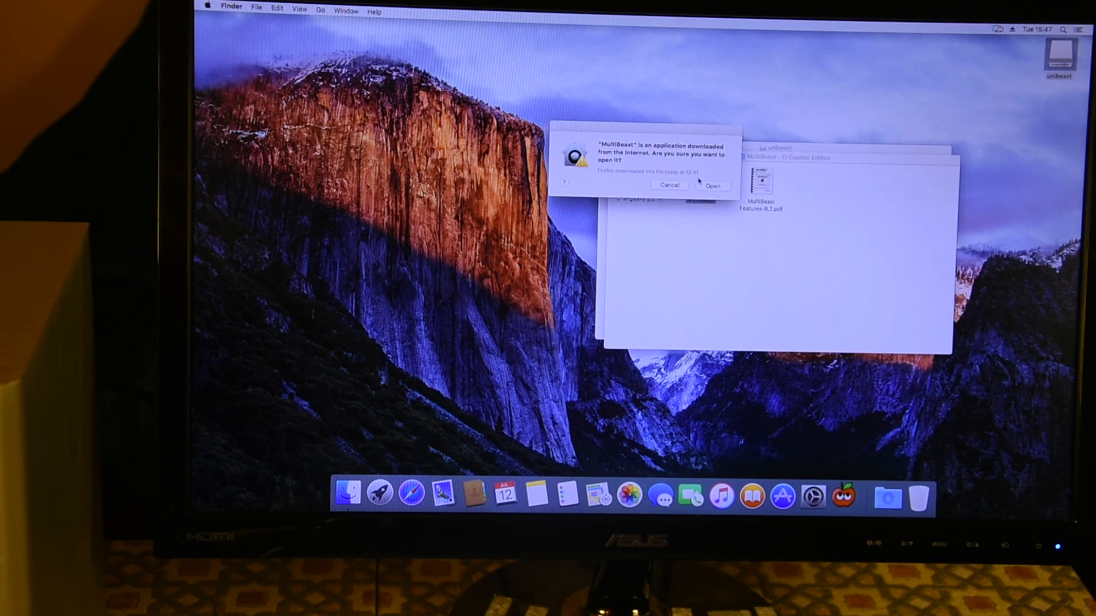
left_click(713, 185)
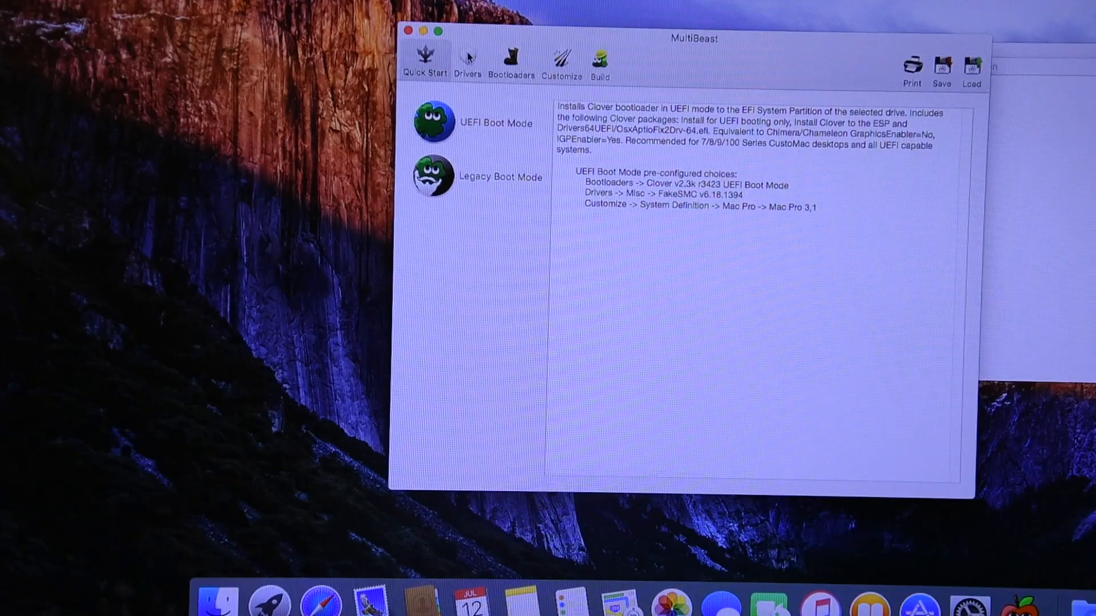
Tick the ALC892 audio and RealtekRTL8111 v2.2.1 network drivers
left_click(468, 60)
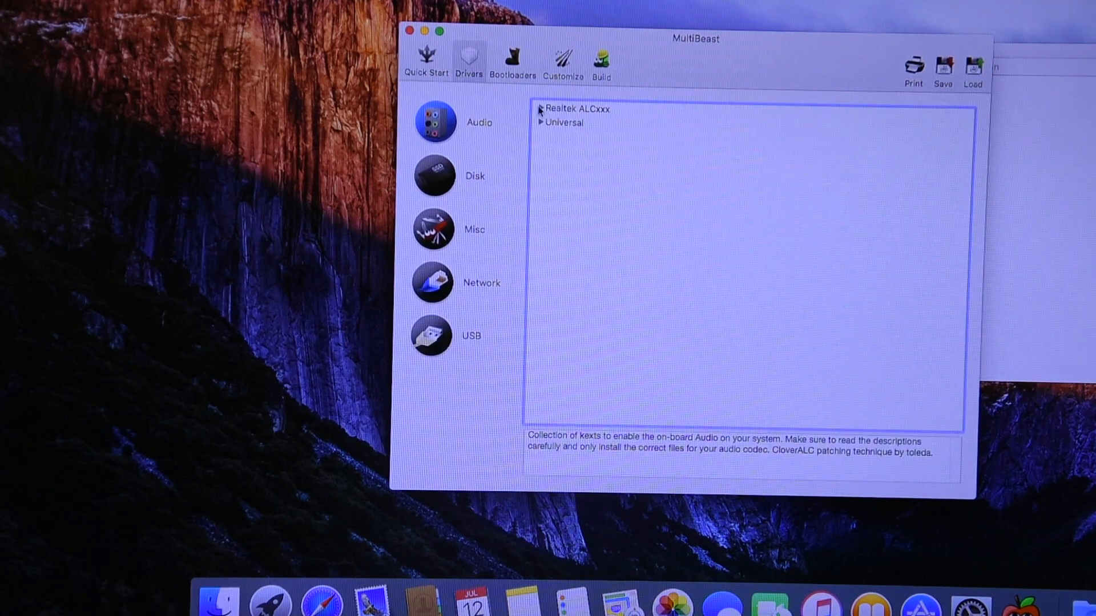
left_click(538, 110)
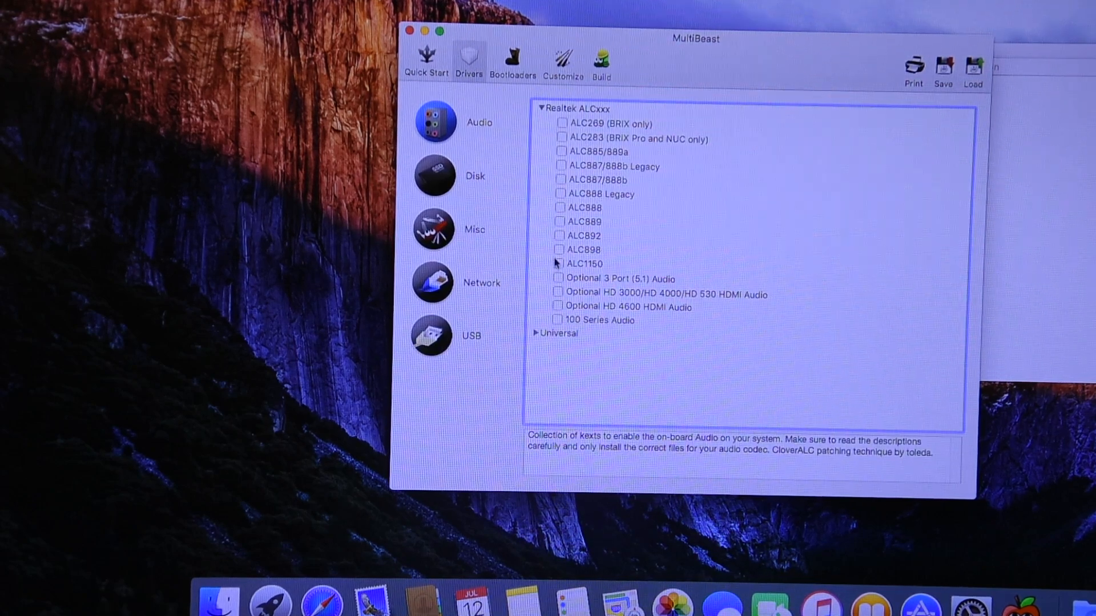
left_click(559, 235)
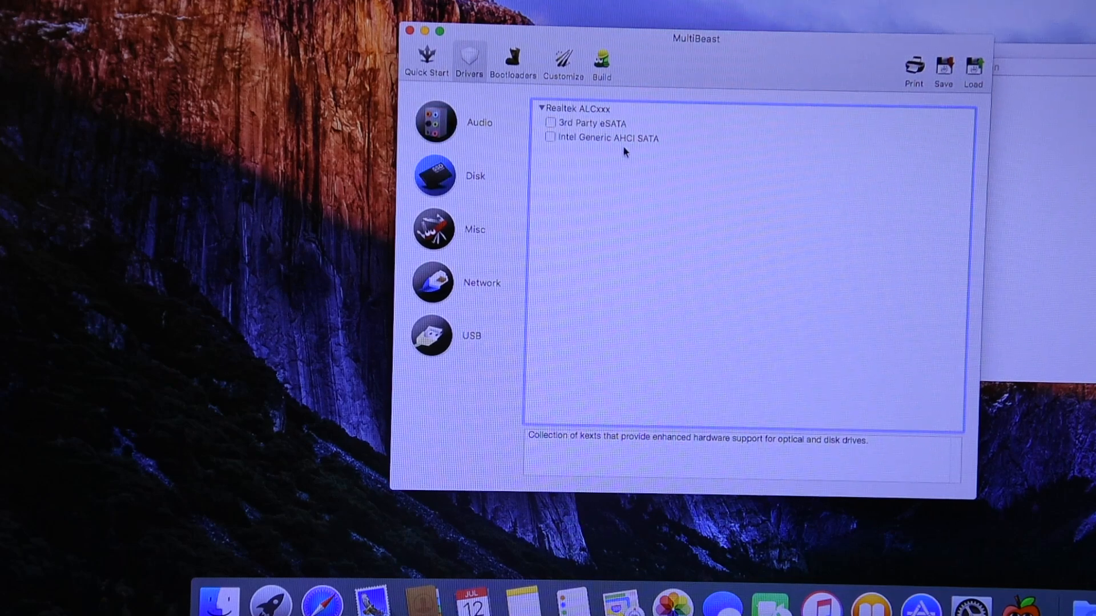
mouse_move(607, 132)
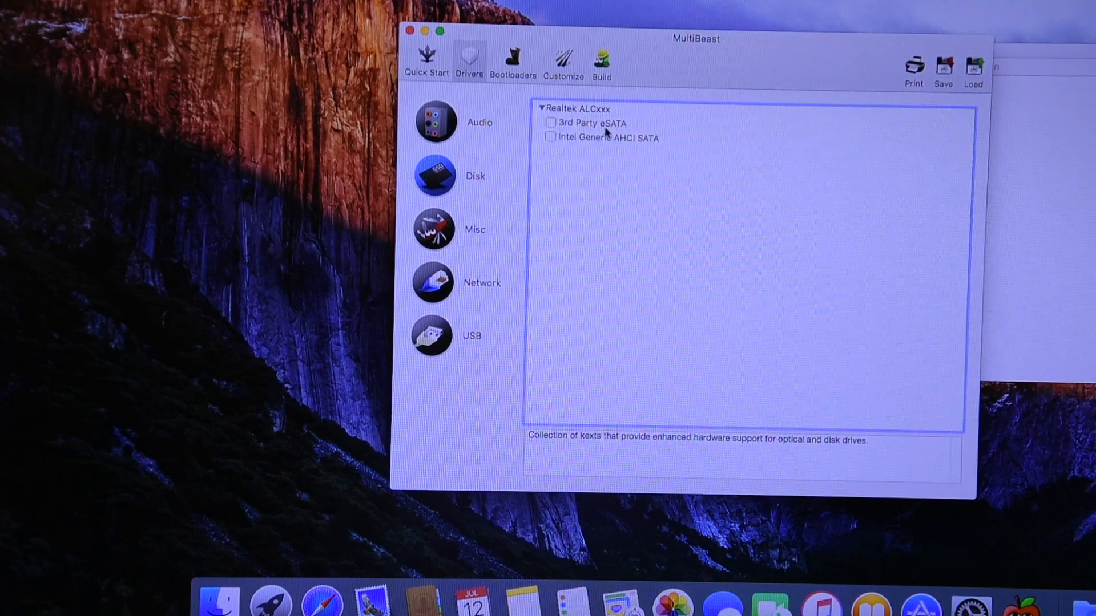
mouse_move(449, 224)
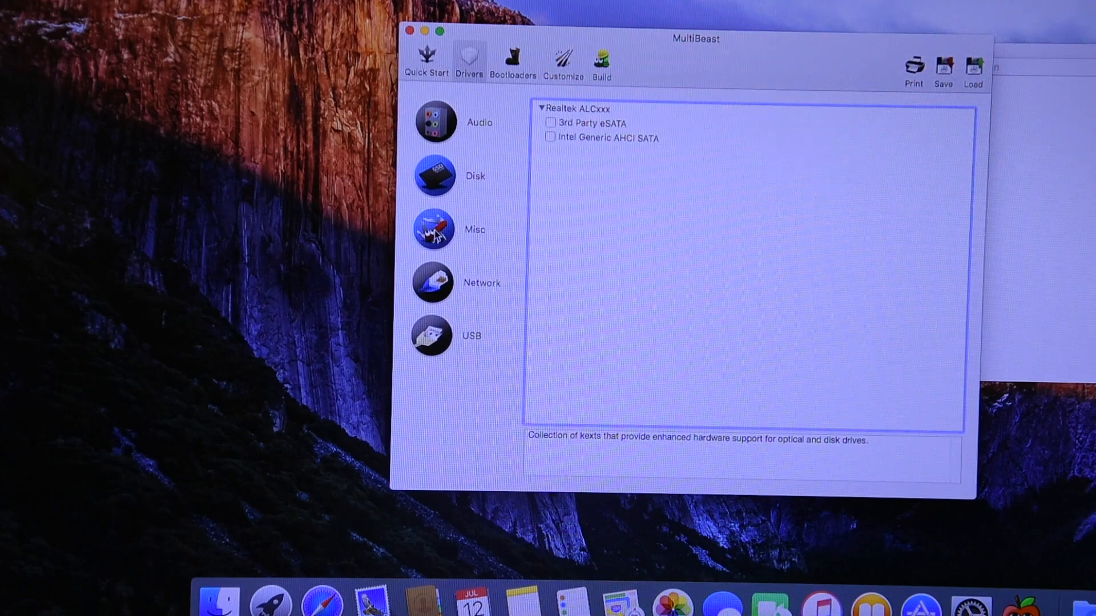
left_click(434, 230)
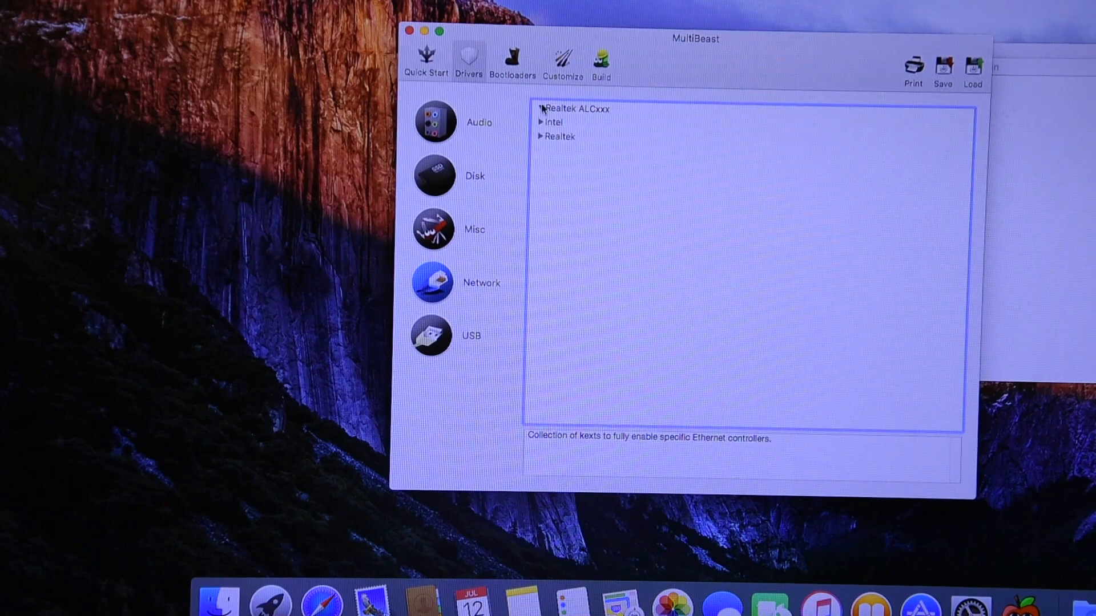
left_click(541, 136)
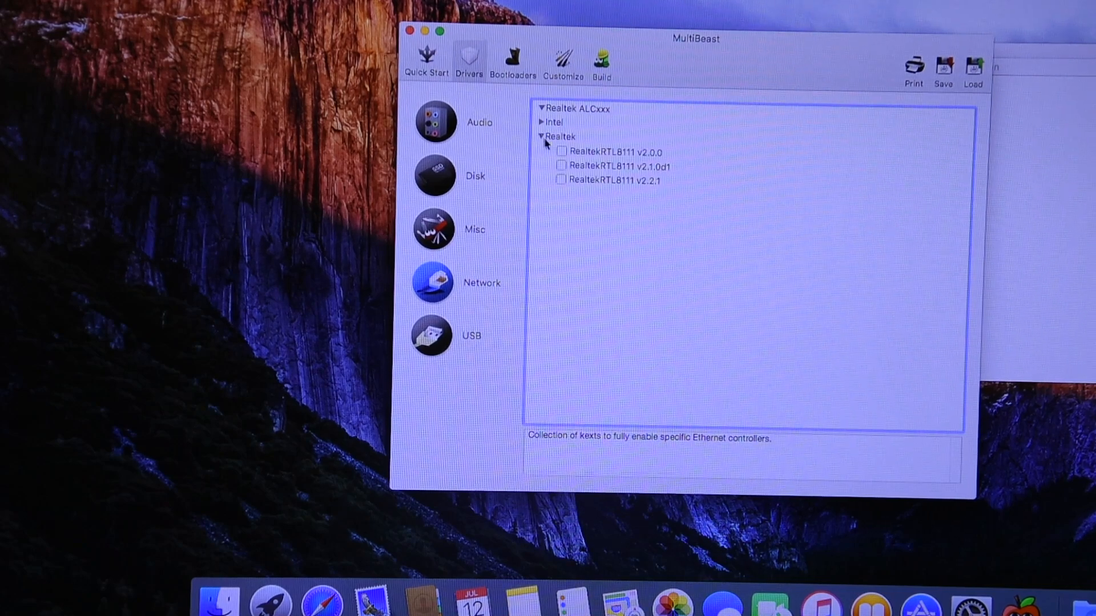
left_click(562, 181)
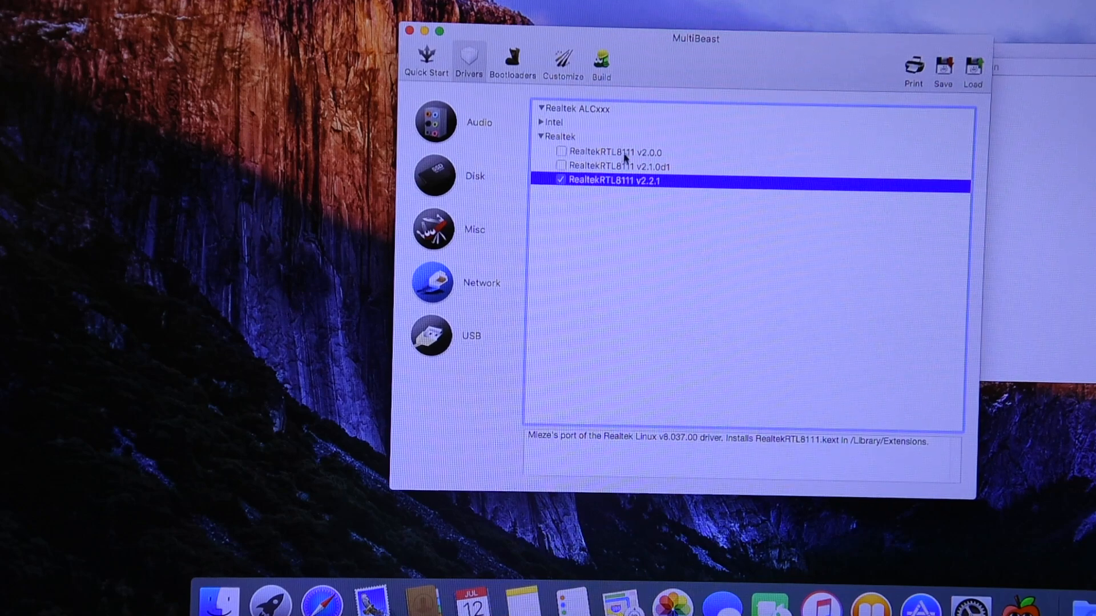
mouse_move(481, 198)
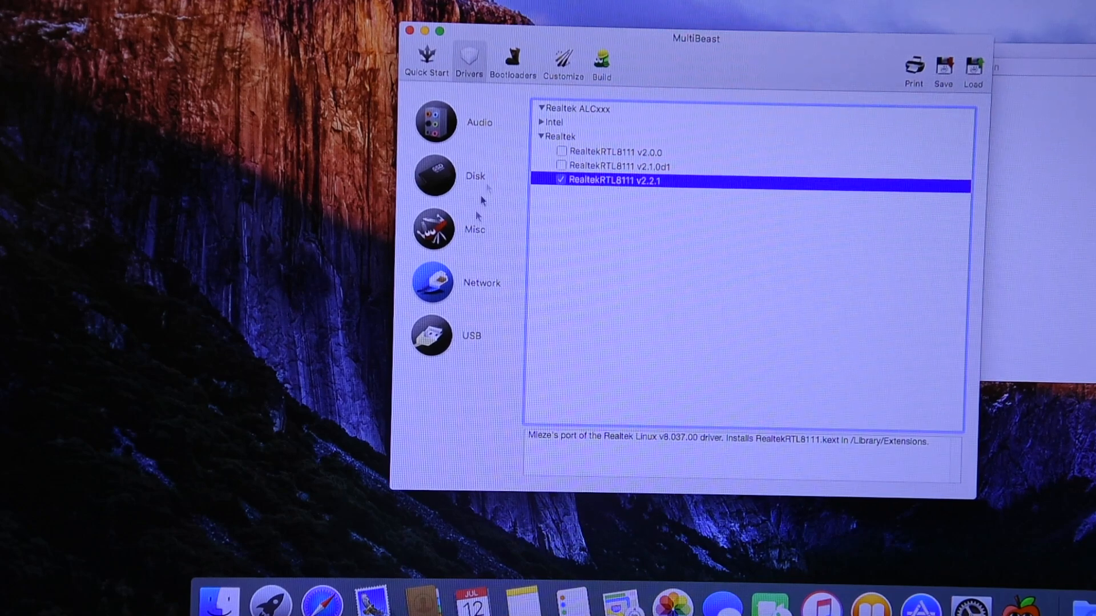
Check the remaining drivers, Bootloaders and Customize, then review the build summary
left_click(429, 335)
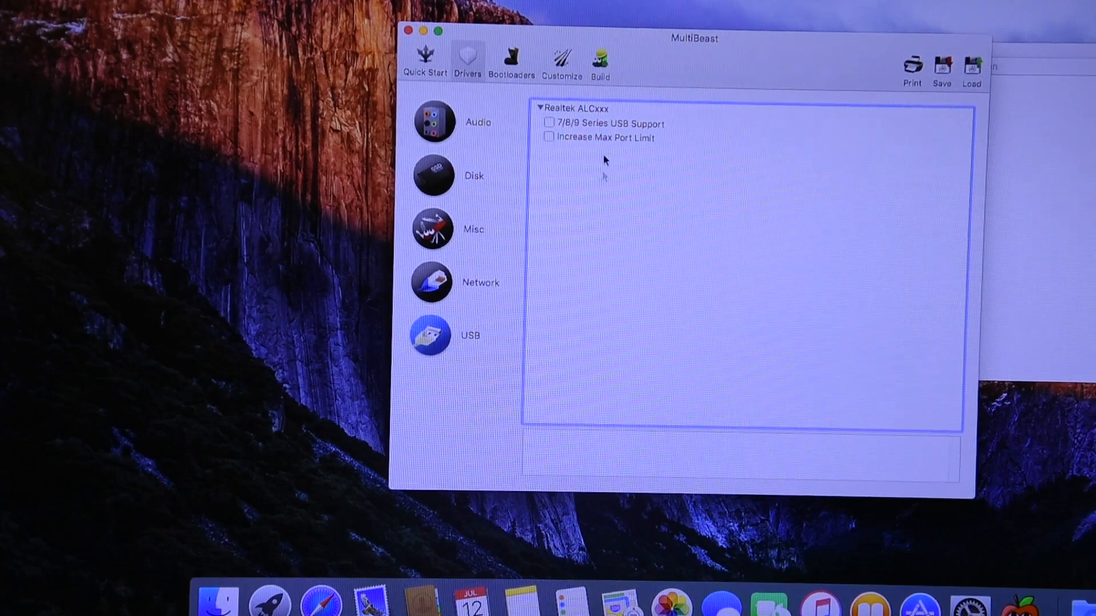
left_click(512, 62)
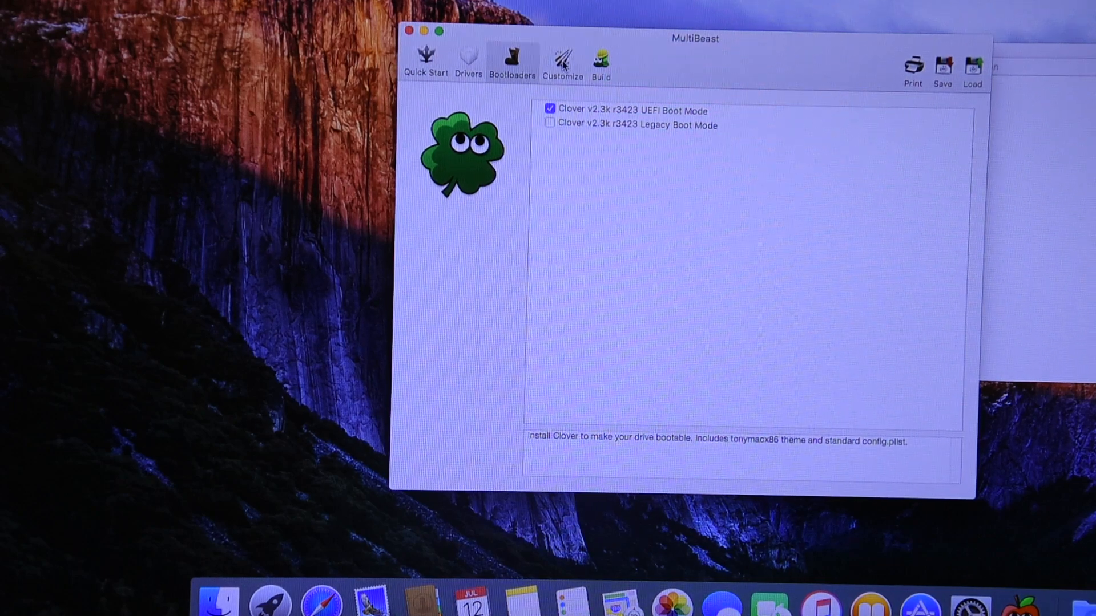
left_click(559, 63)
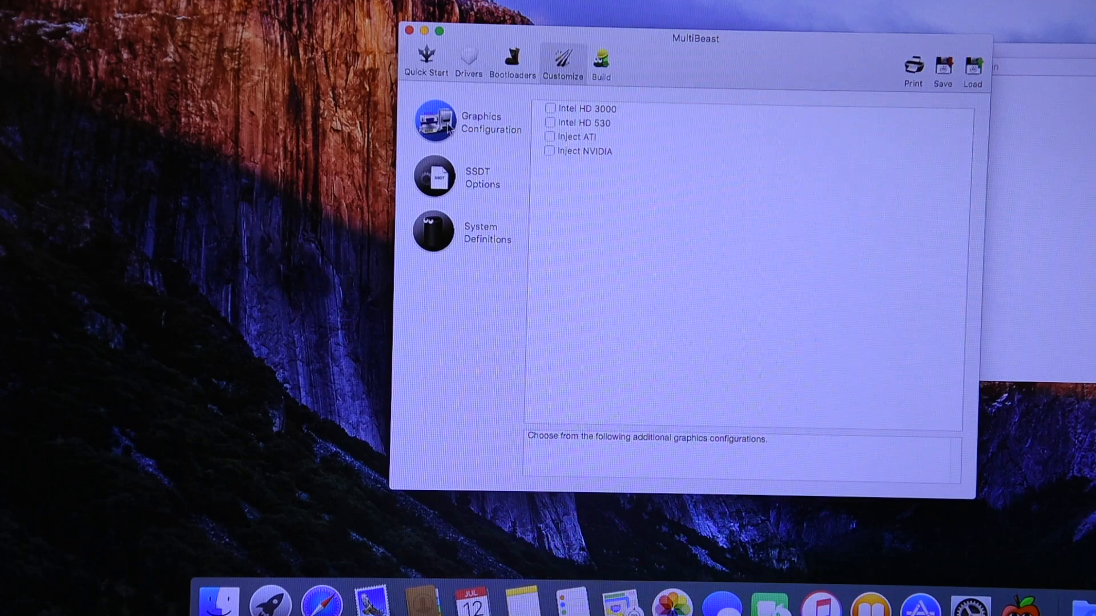
left_click(603, 60)
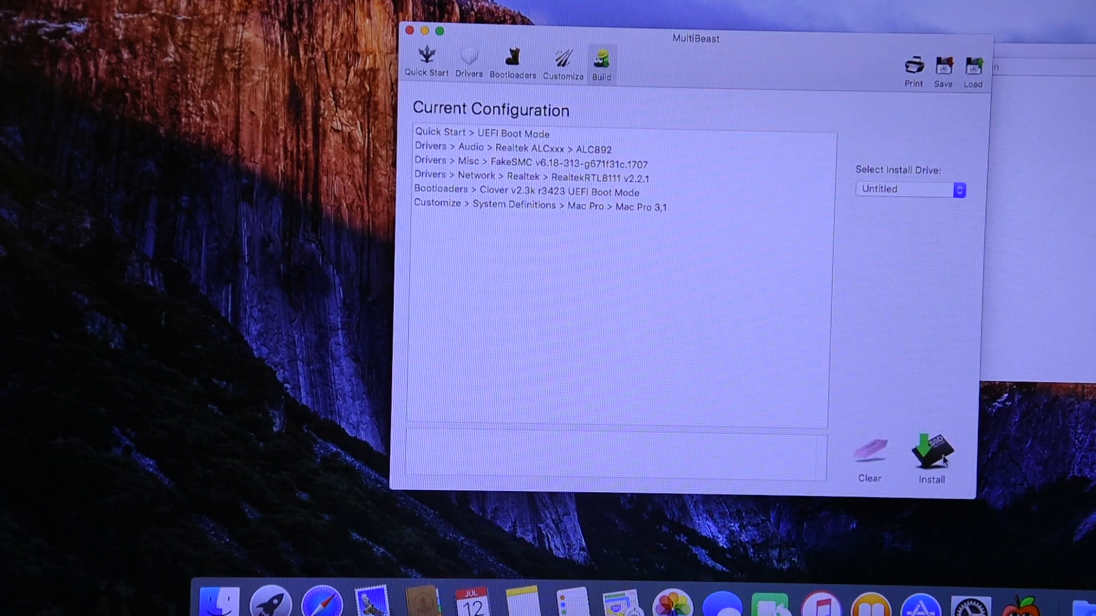
Install the MultiBeast configuration onto the Untitled drive, agreeing to the license terms
left_click(925, 452)
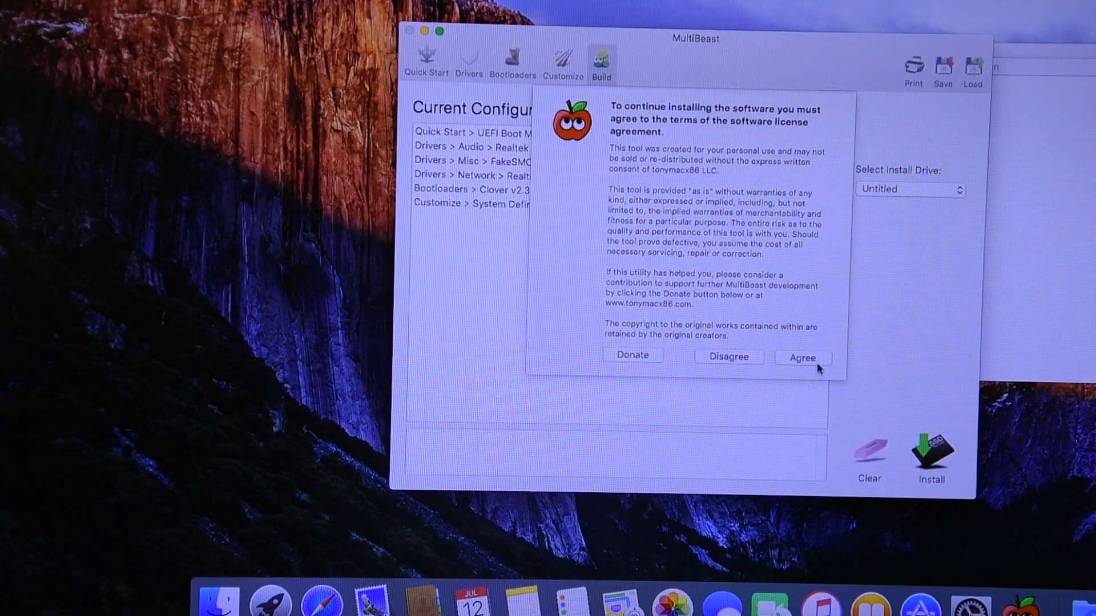
left_click(802, 358)
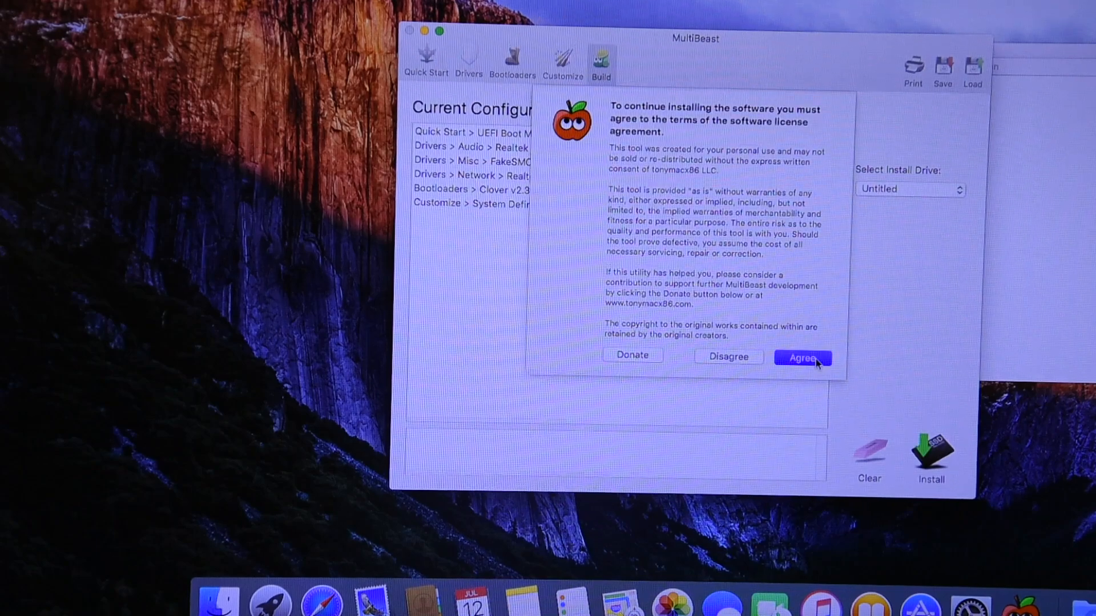
left_click(802, 357)
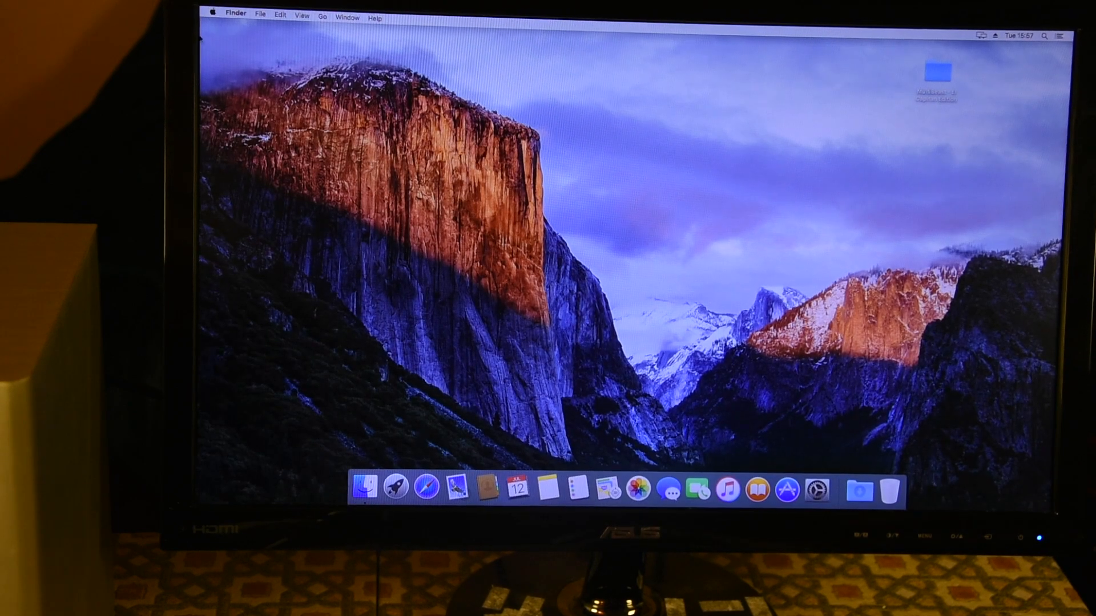
mouse_move(818, 494)
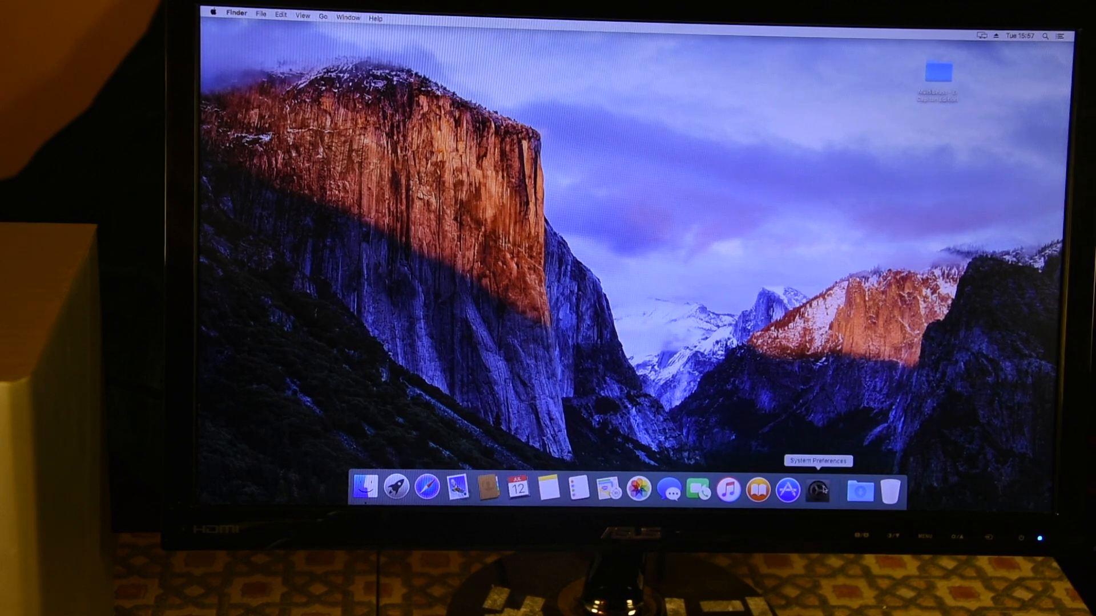
Show the Sound output devices listing Internal Speakers, Line Out and Digital Out
left_click(816, 493)
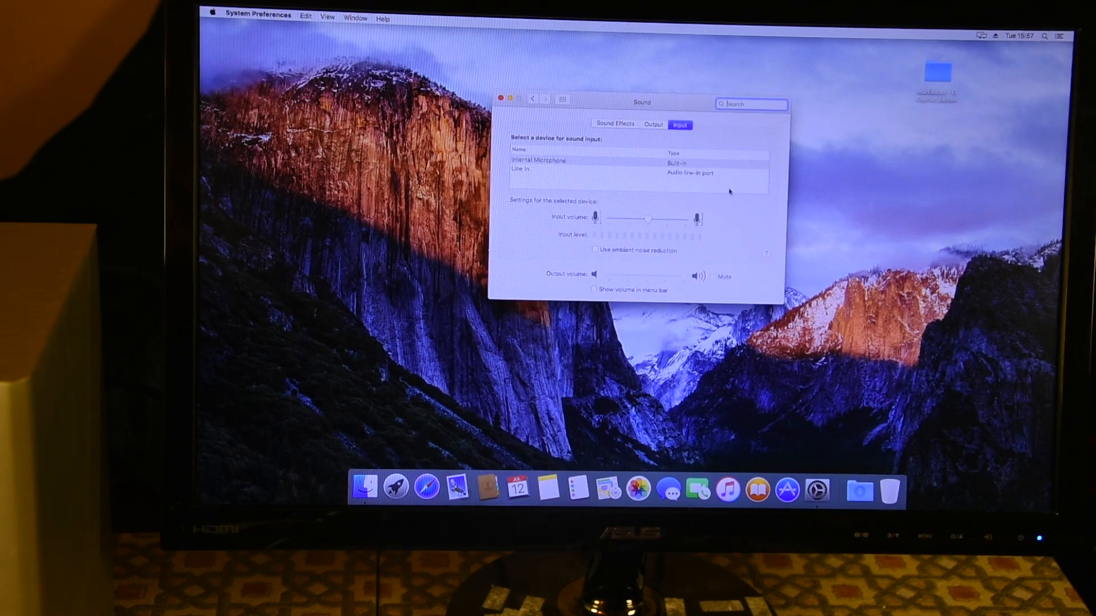
left_click(653, 124)
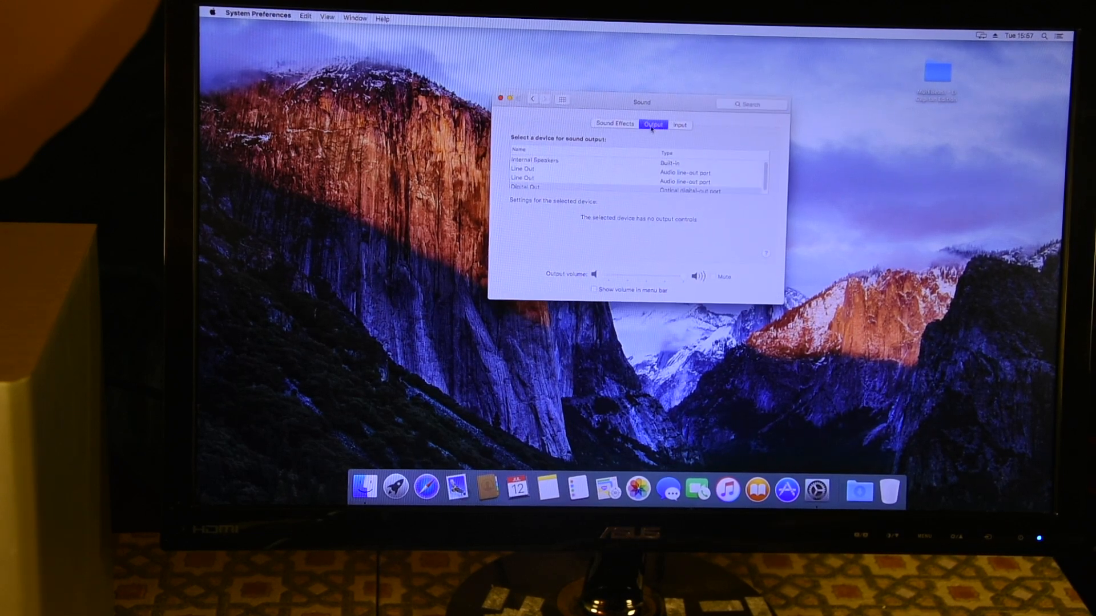